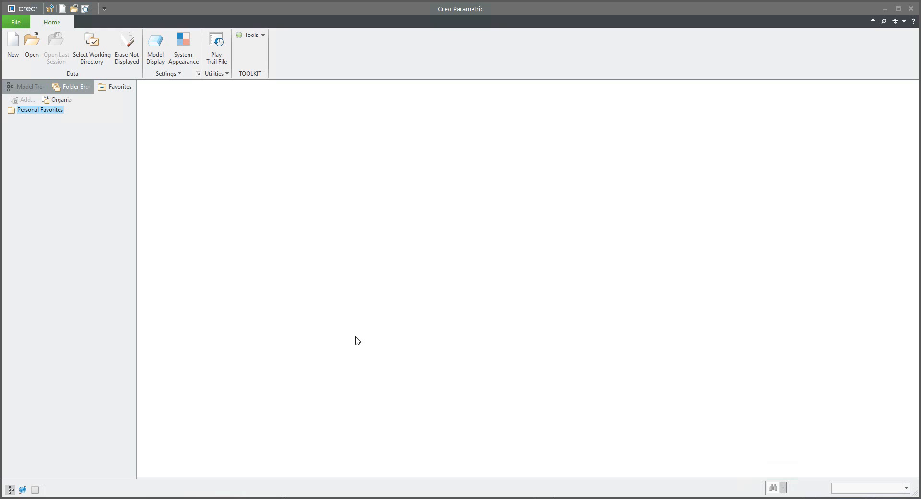
mouse_move(352, 337)
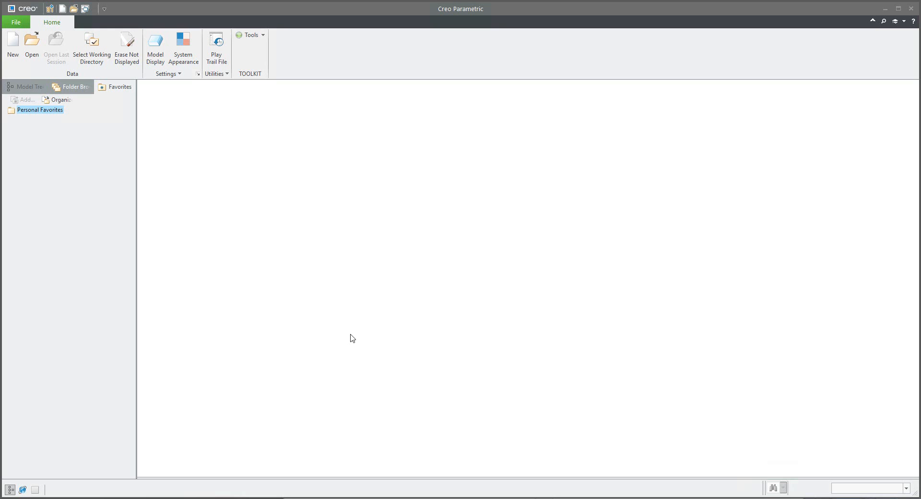
mouse_move(213, 127)
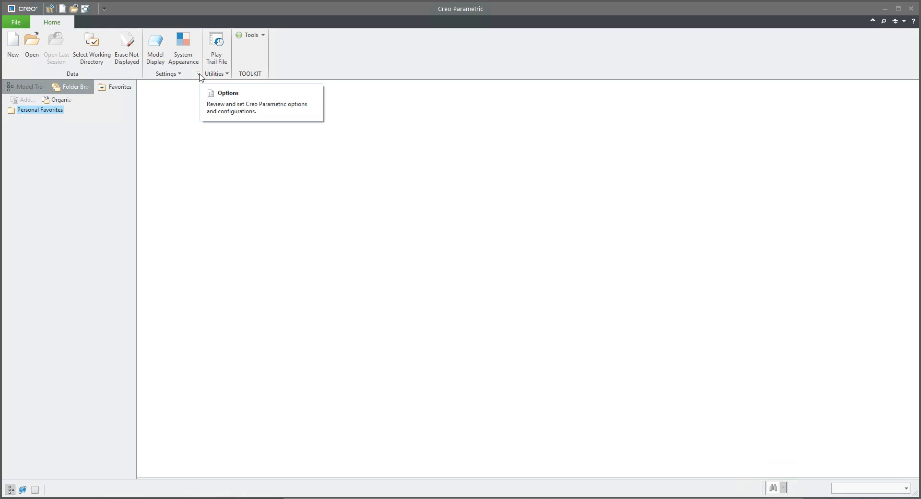
Show the Configuration Editor listing all options loaded from config.pro
click(228, 93)
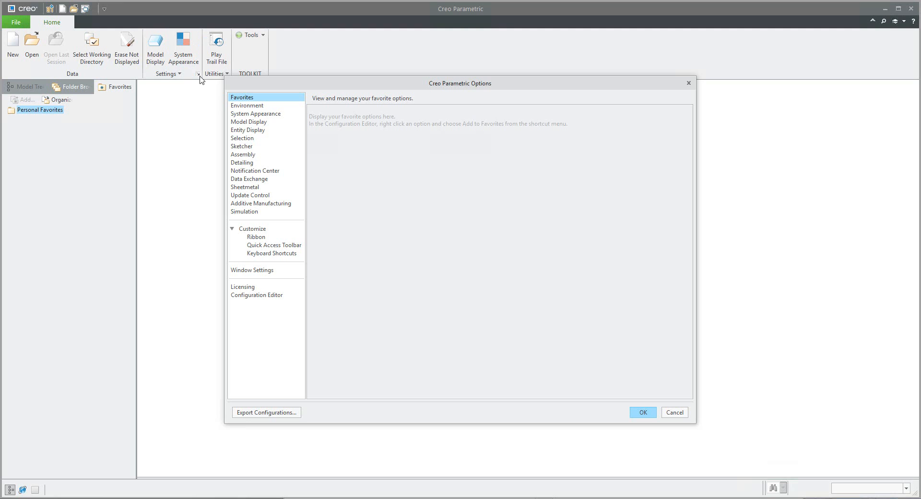
mouse_move(254, 408)
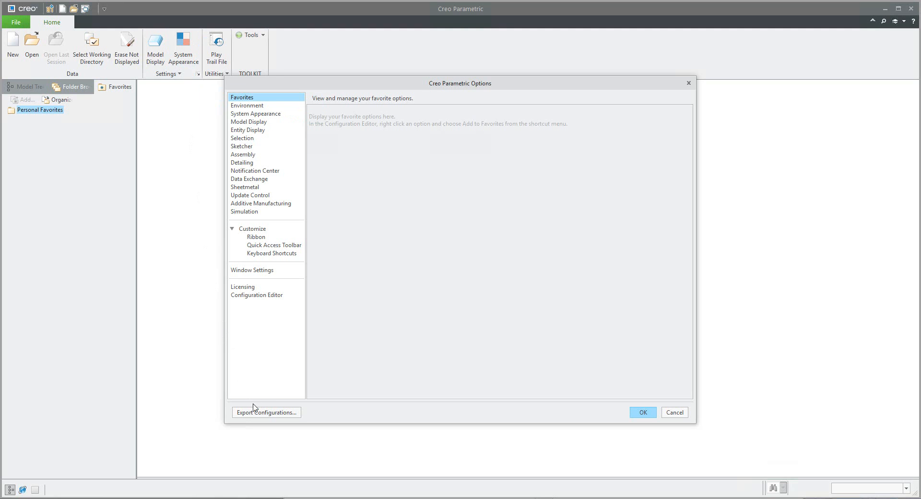
click(257, 295)
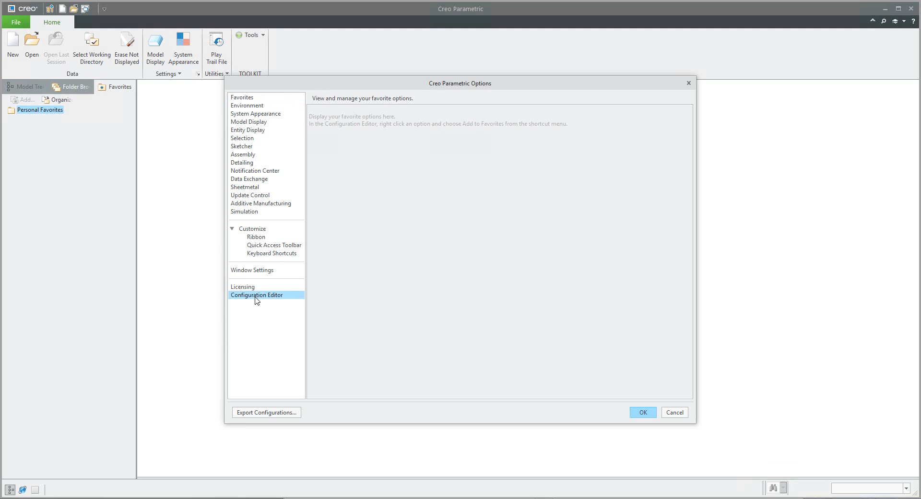
click(256, 295)
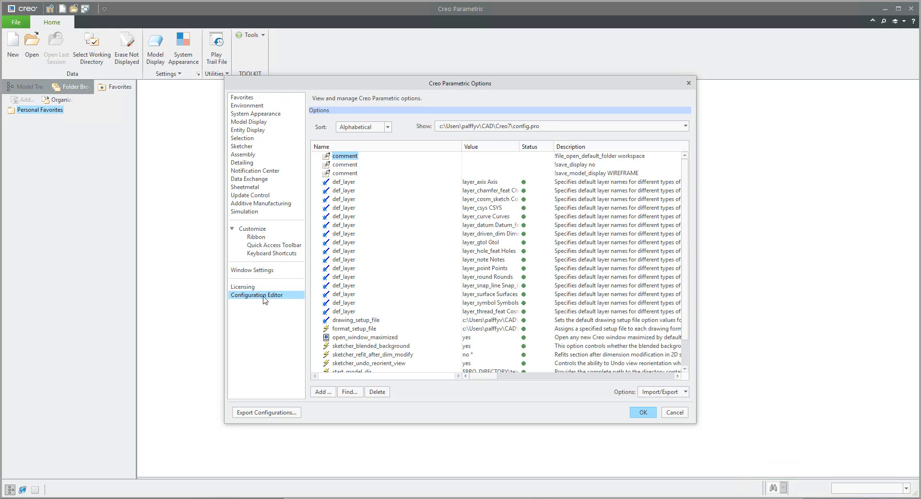
scroll(down, 3)
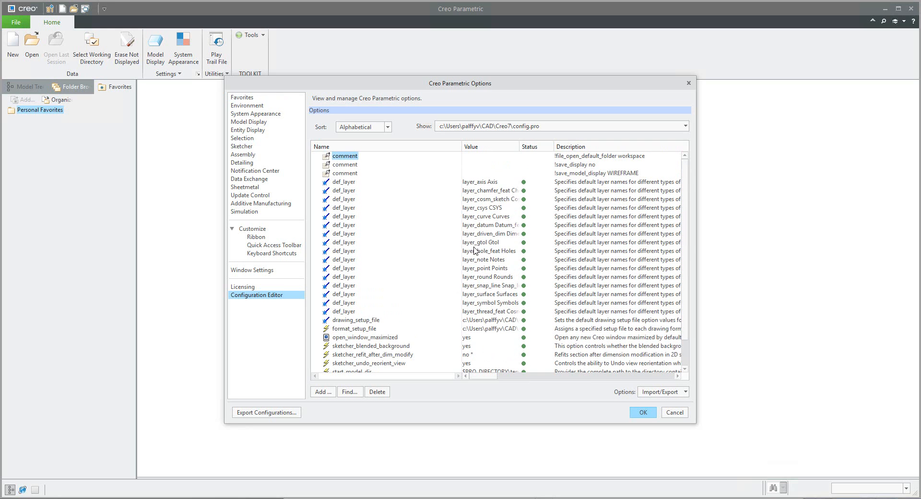
mouse_move(431, 276)
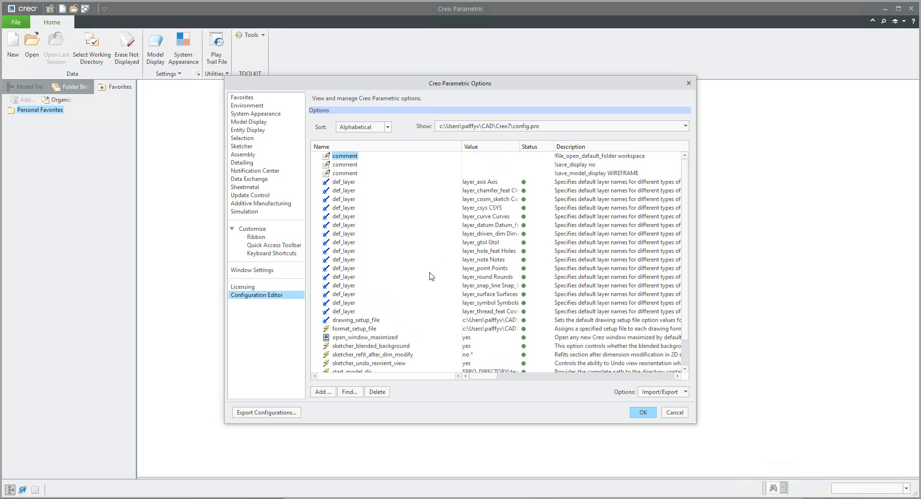
drag(460, 83, 318, 102)
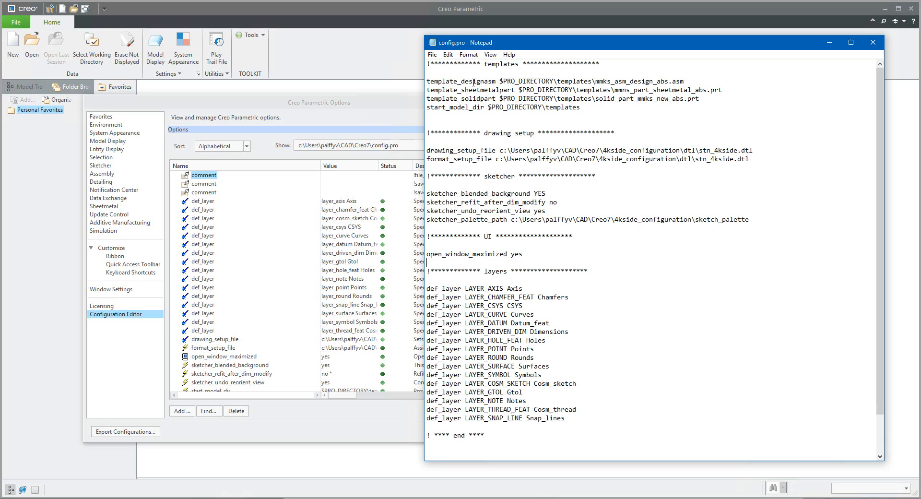
drag(674, 150, 750, 158)
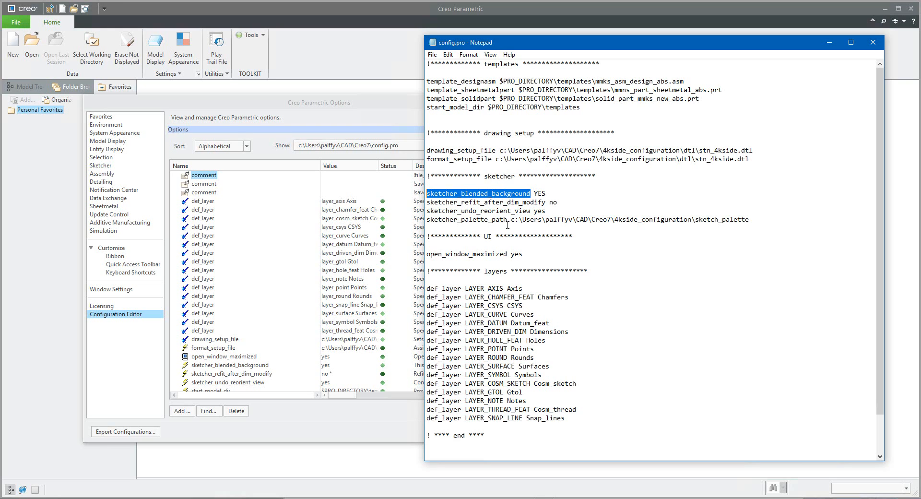
mouse_move(517, 257)
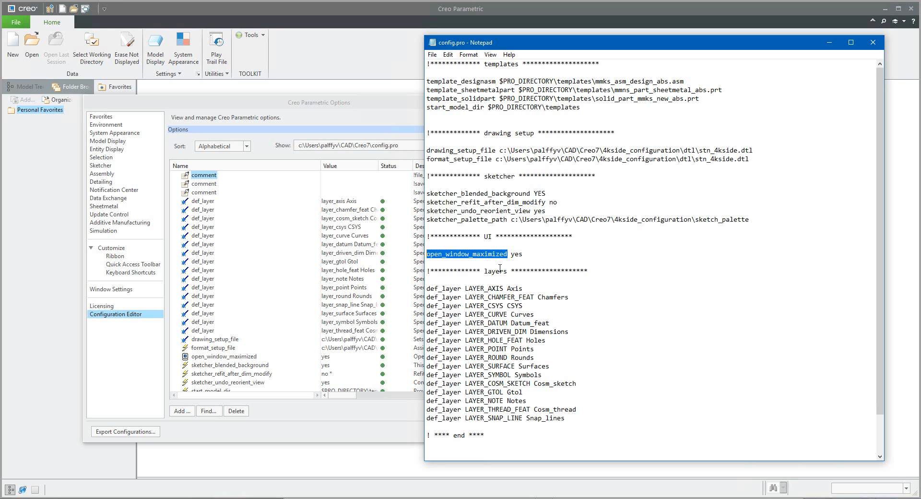
mouse_move(555, 298)
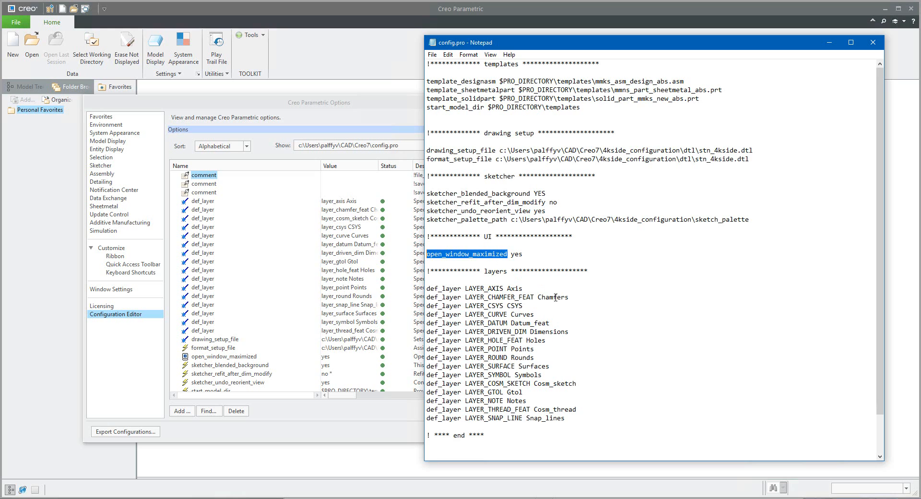
scroll(down, 3)
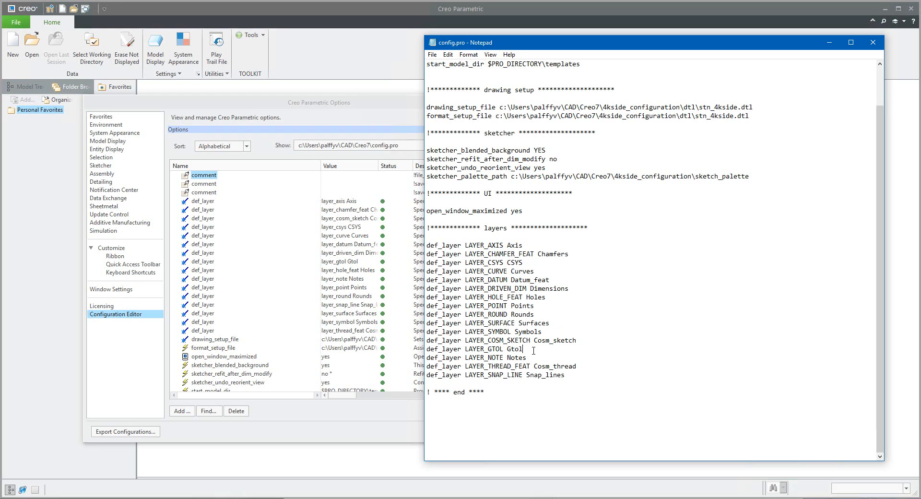
mouse_move(844, 64)
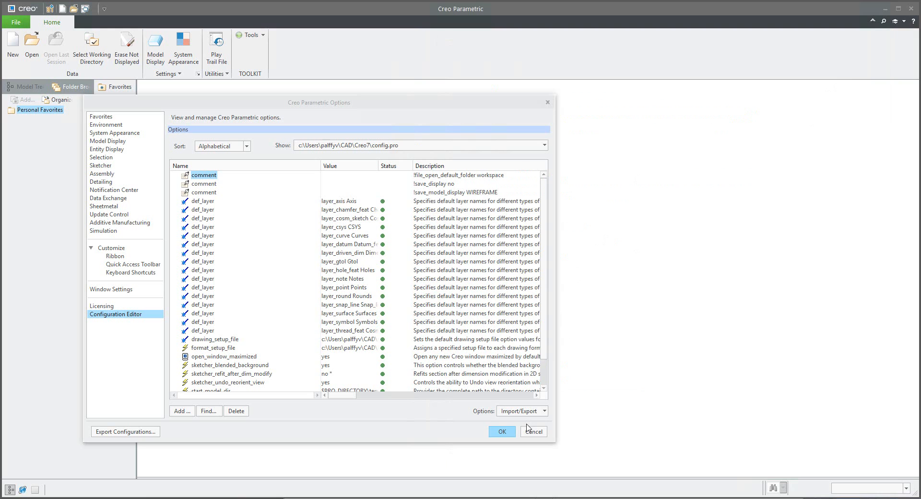
Cancel the Options dialog, returning to the empty Creo session
drag(319, 101, 498, 106)
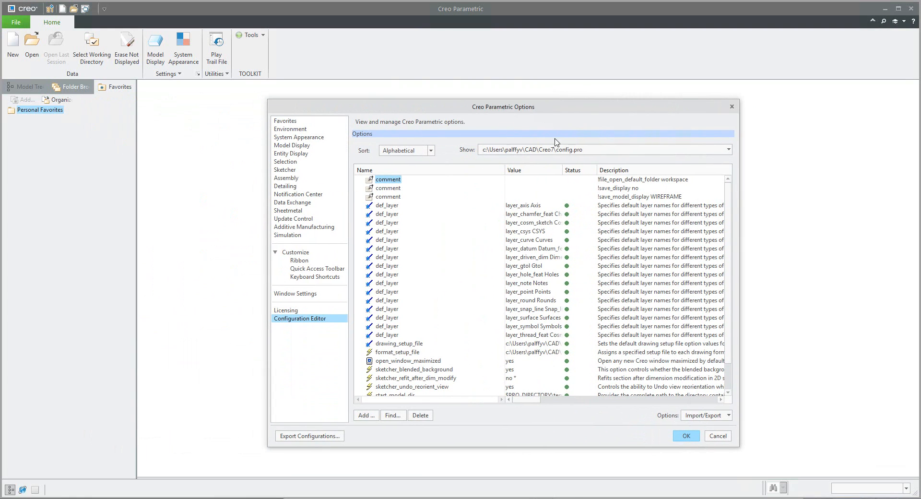
click(716, 435)
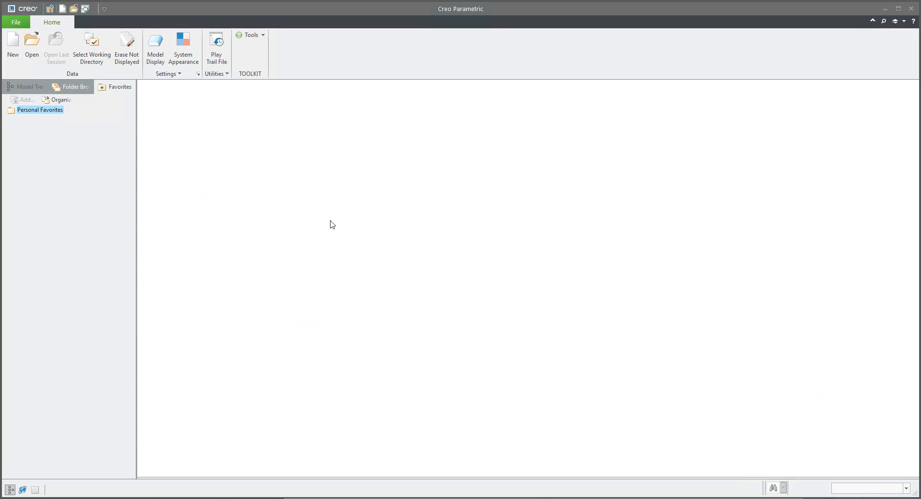
mouse_move(344, 219)
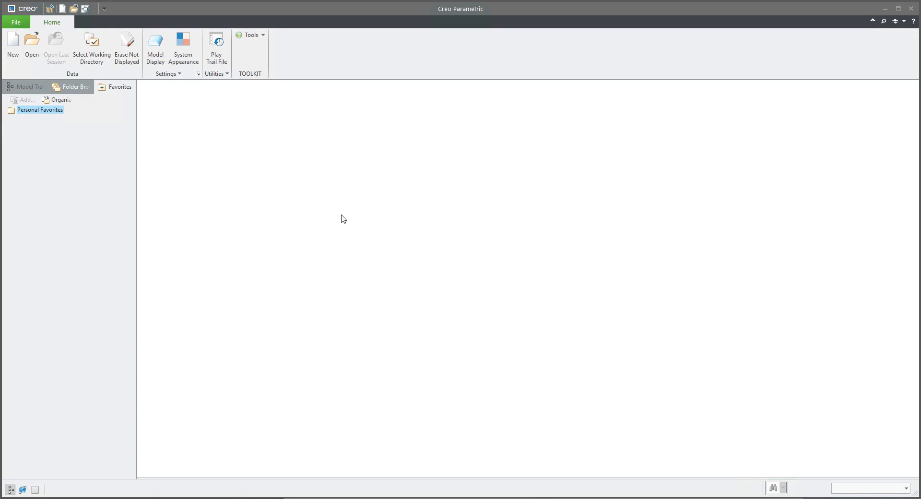
mouse_move(306, 247)
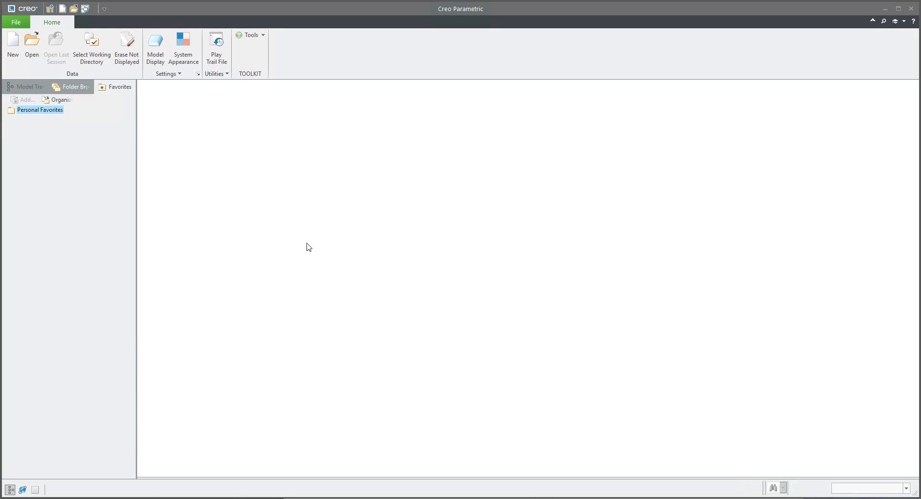
mouse_move(268, 244)
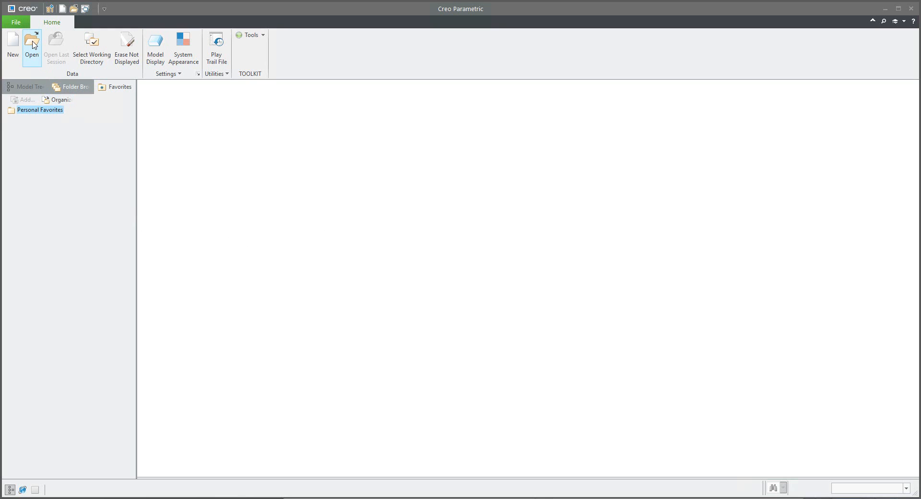
mouse_move(31, 46)
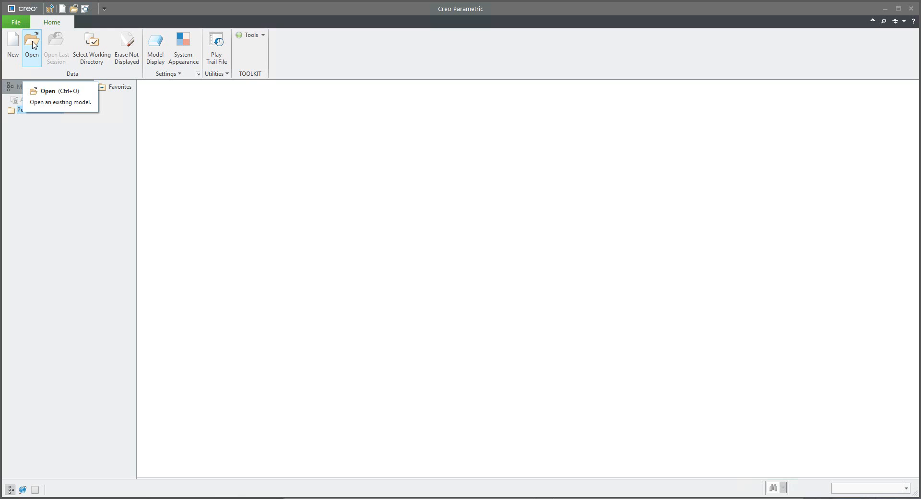
click(31, 45)
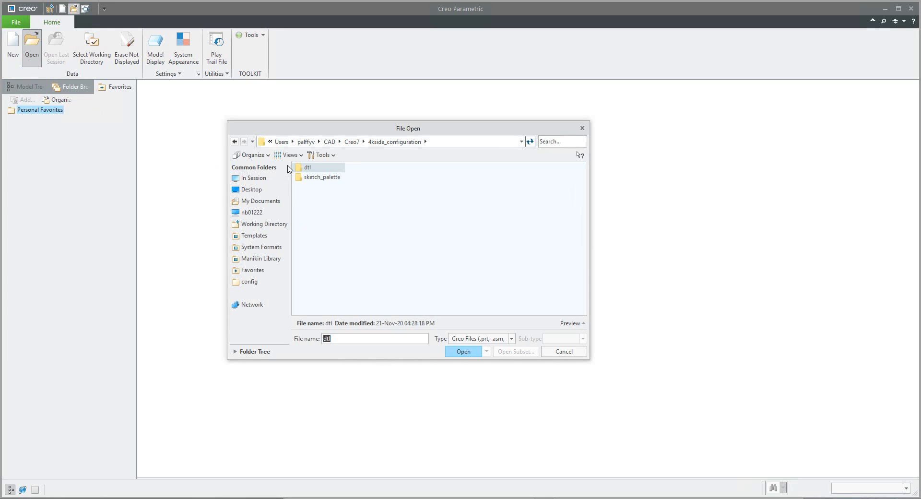
mouse_move(370, 223)
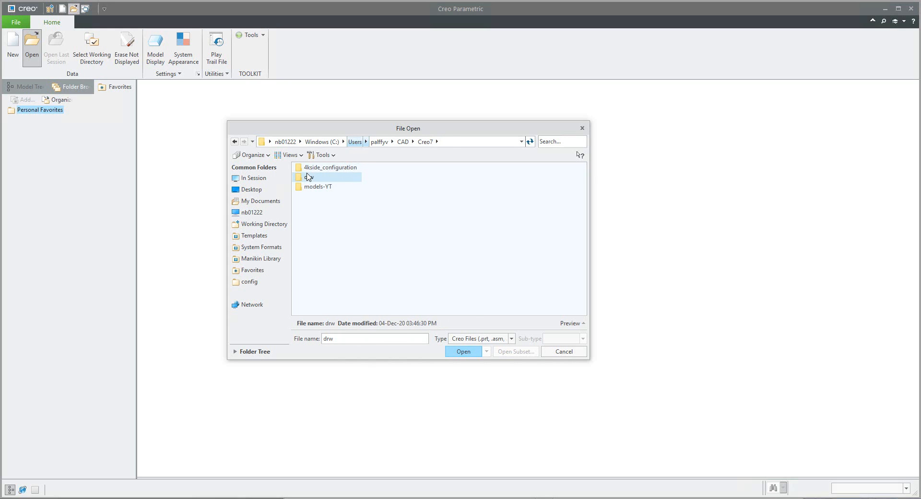
double_click(308, 177)
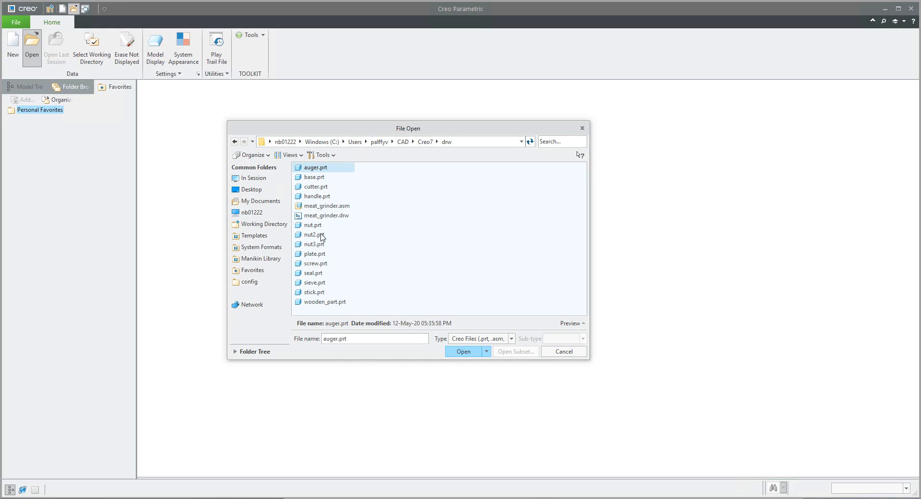
mouse_move(568, 351)
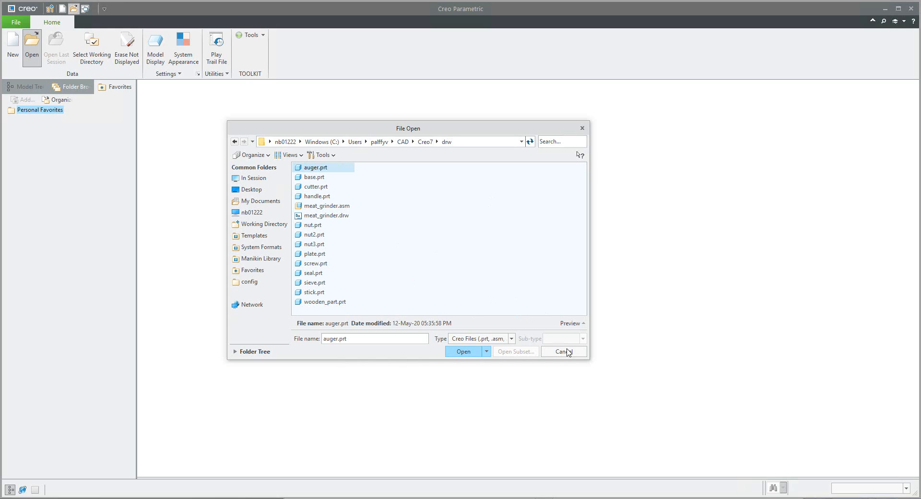
click(562, 351)
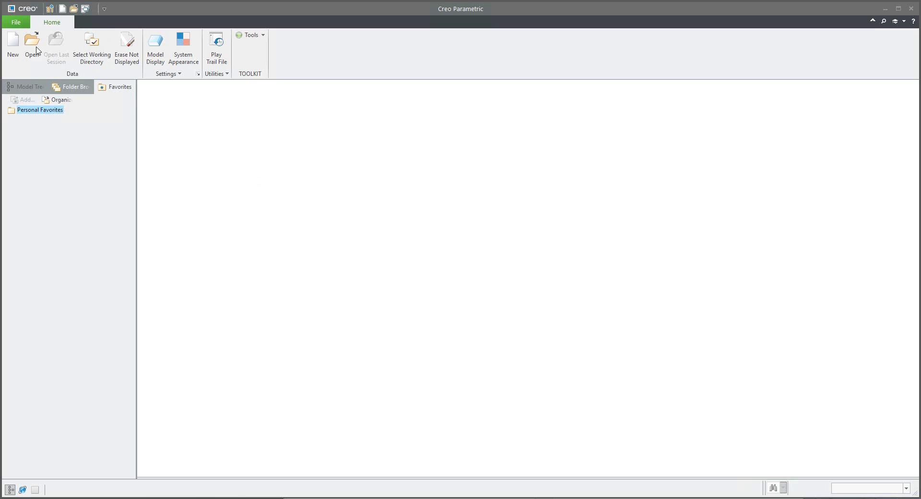
click(32, 46)
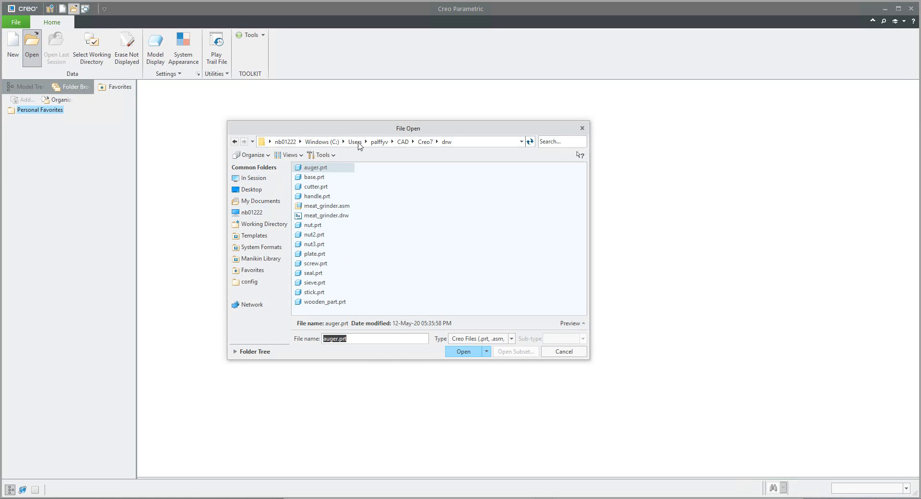
mouse_move(379, 243)
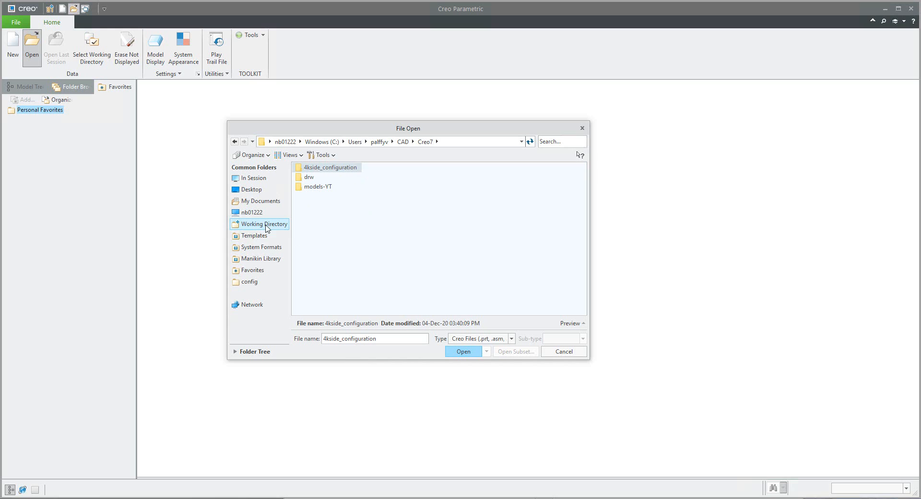
mouse_move(406, 223)
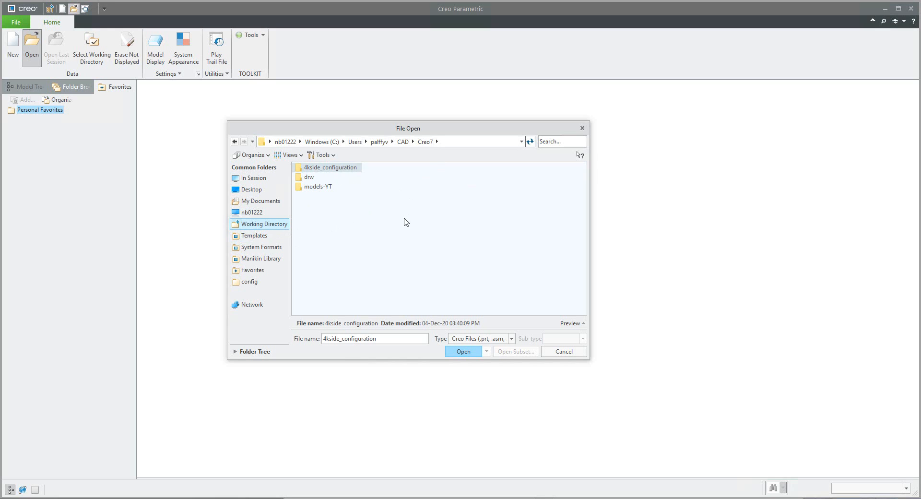
mouse_move(558, 359)
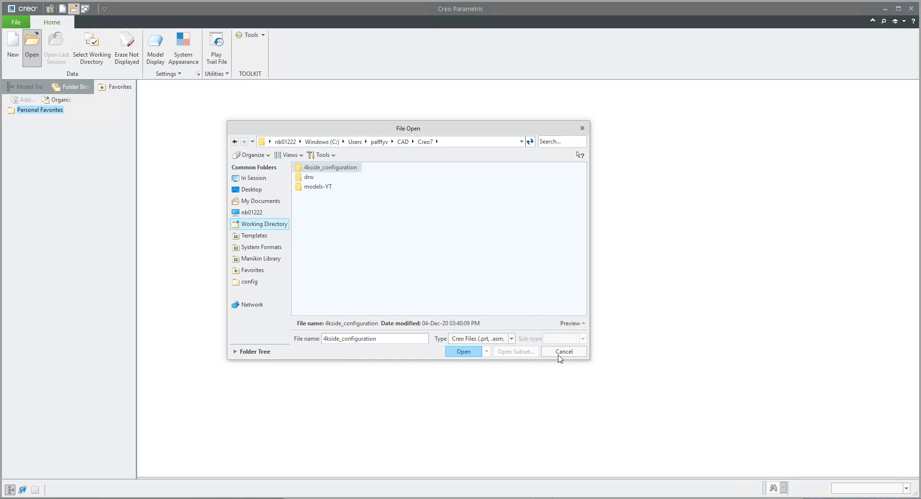
mouse_move(508, 276)
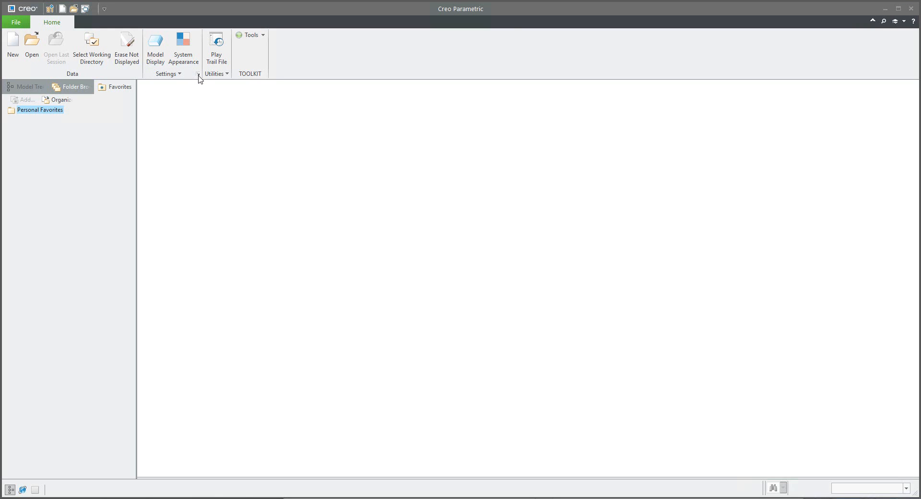
click(197, 78)
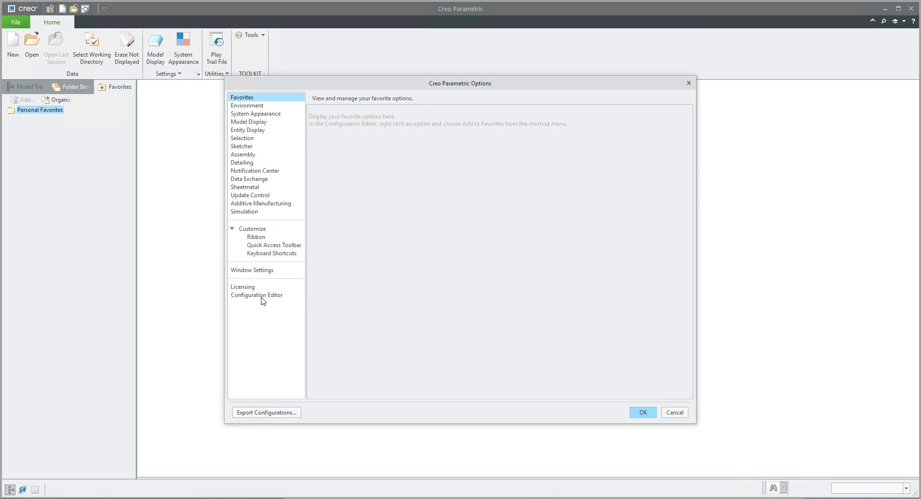
Find the file_open_default_folder option in the Configuration Editor
click(256, 295)
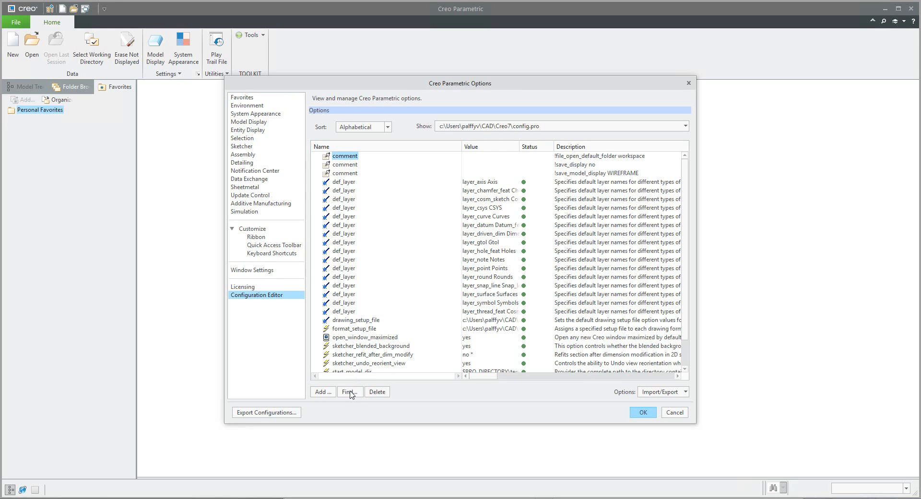
click(349, 391)
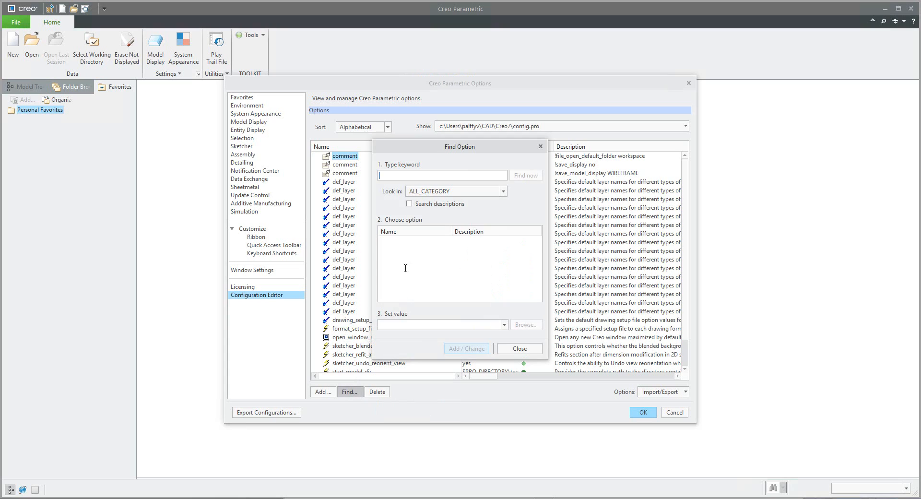
text(file_open_default_folder)
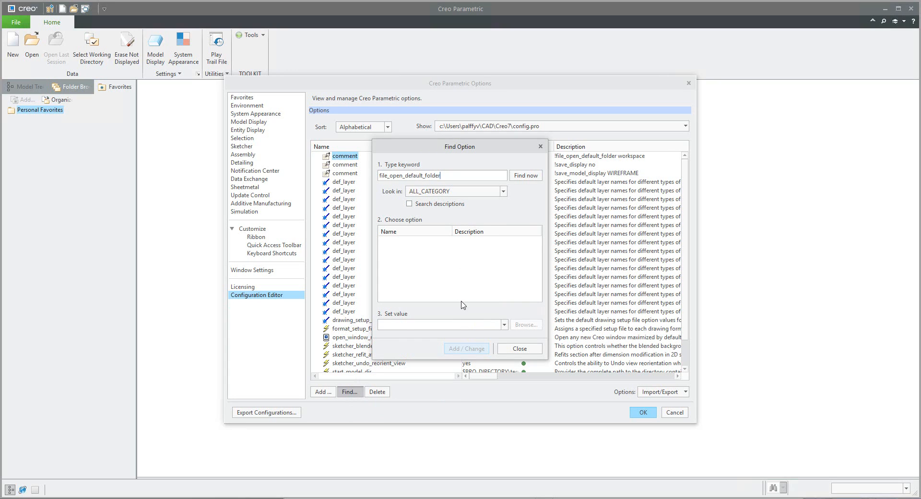
mouse_move(455, 278)
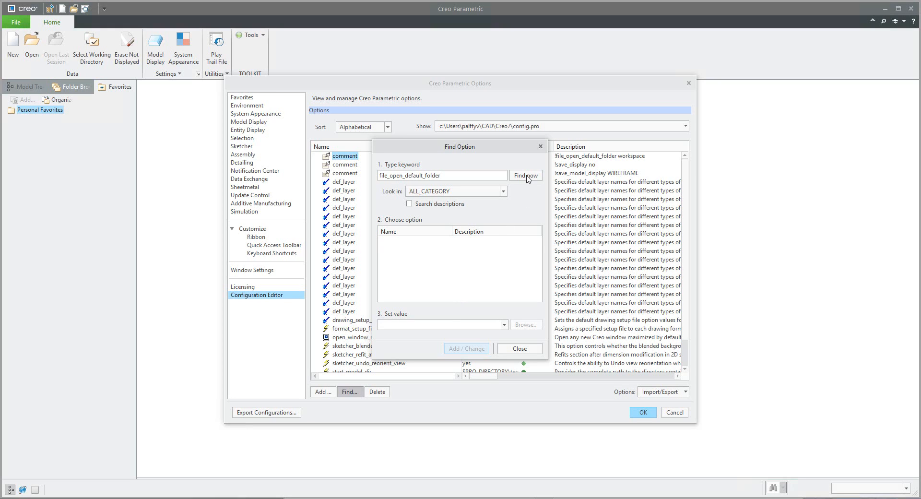
click(526, 175)
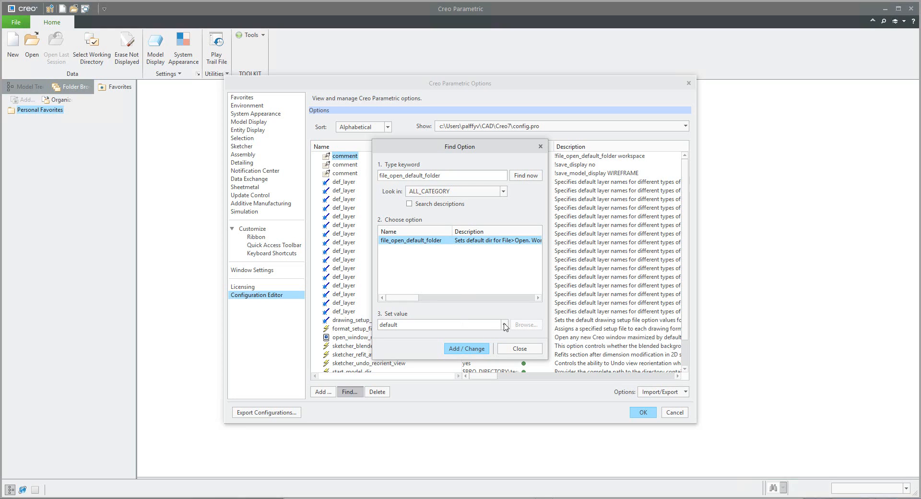
mouse_move(504, 325)
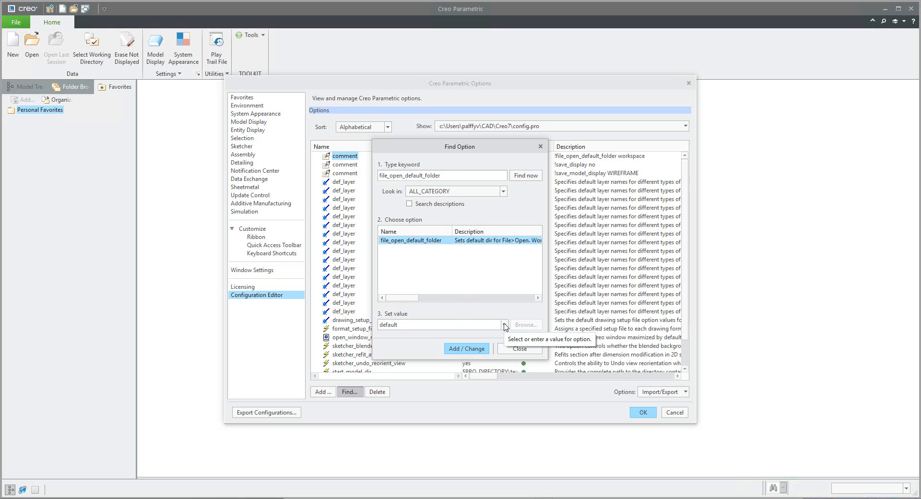
Set file_open_default_folder's value to working_directory
click(503, 324)
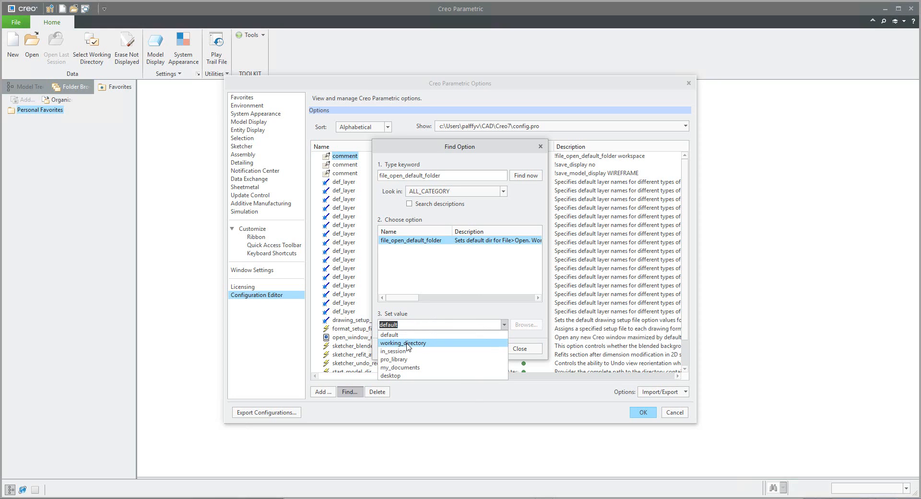
mouse_move(403, 343)
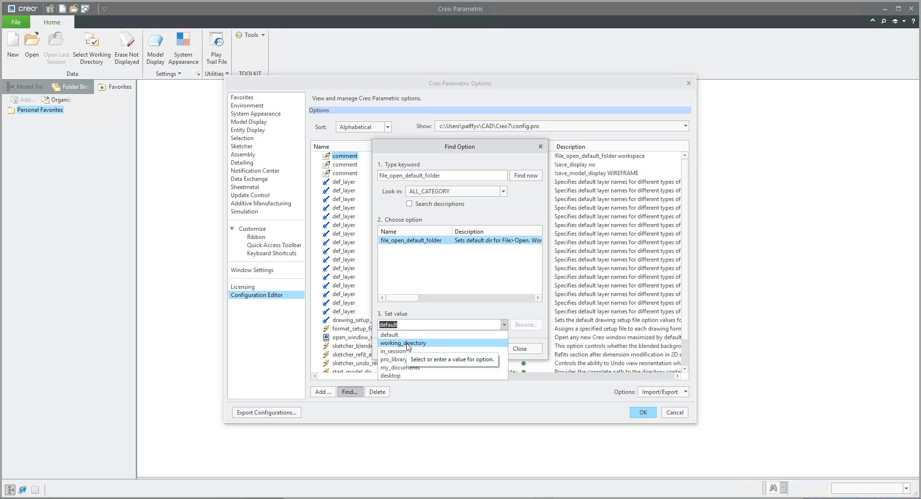
click(403, 343)
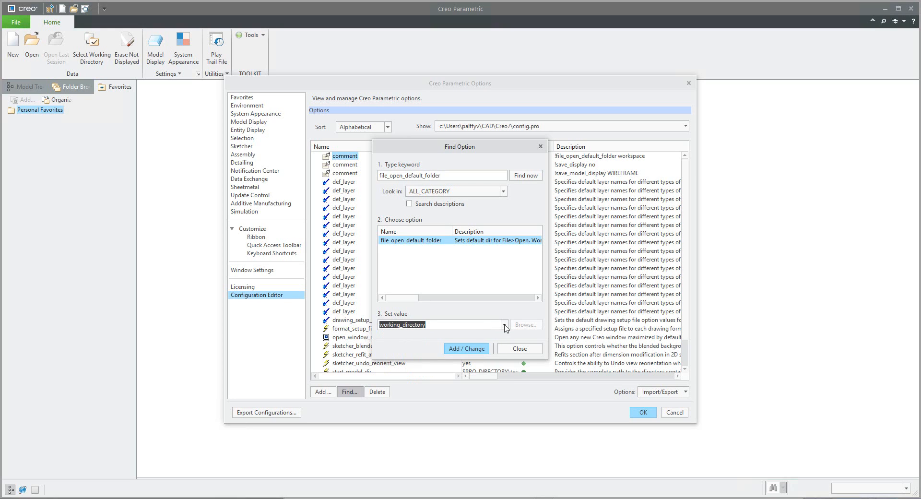
click(503, 324)
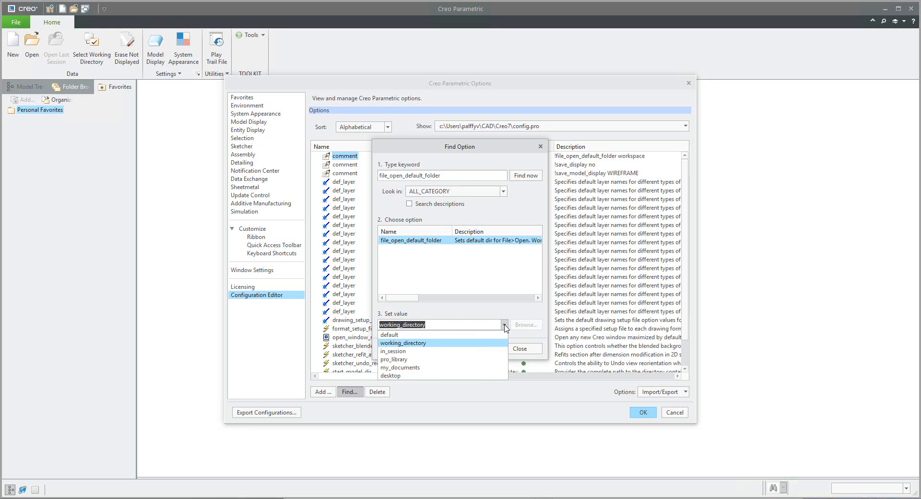
click(404, 342)
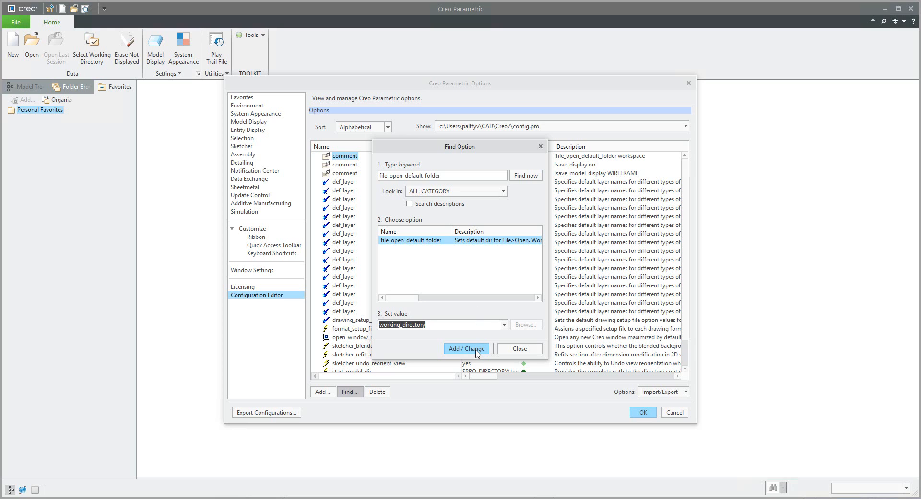
mouse_move(467, 348)
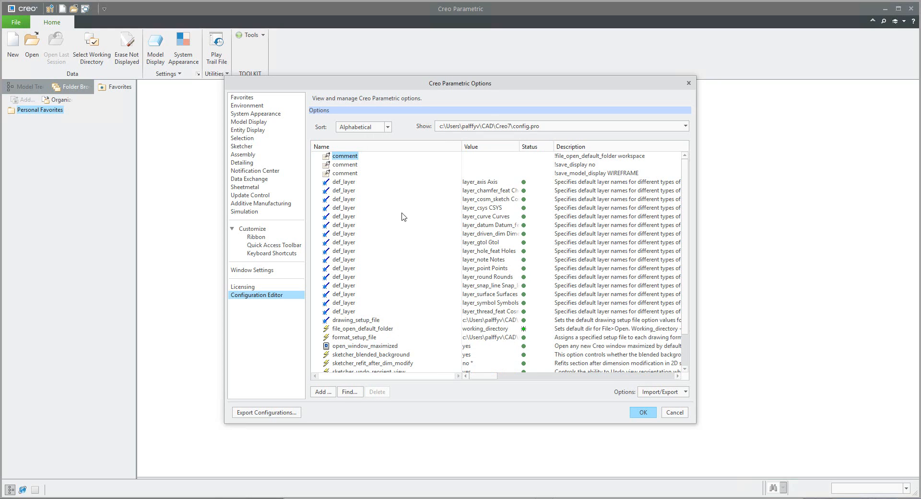
mouse_move(399, 310)
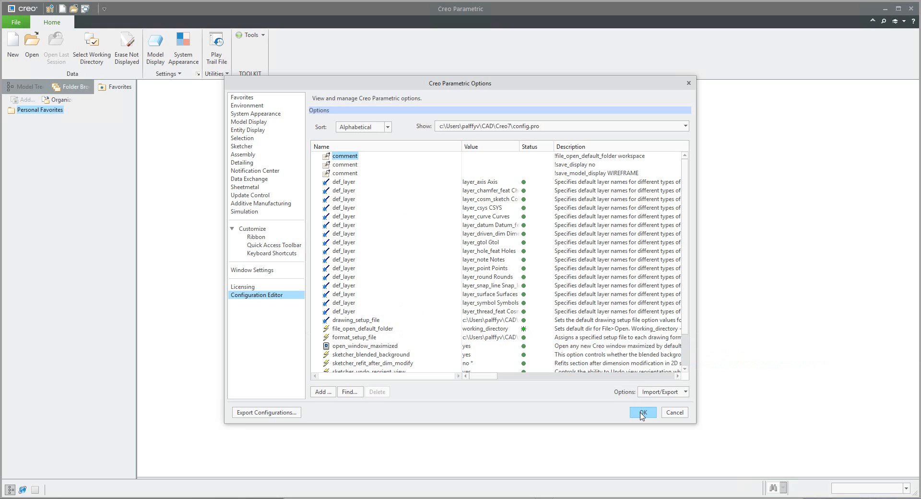
click(642, 412)
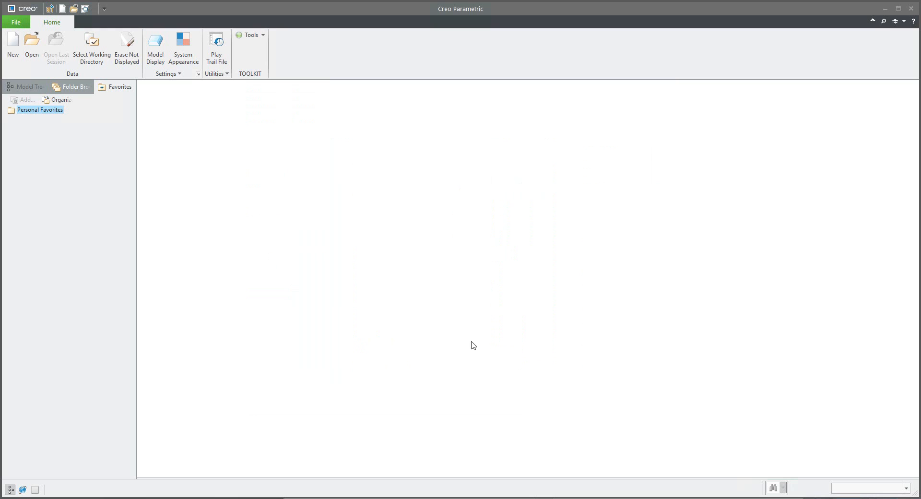
mouse_move(392, 279)
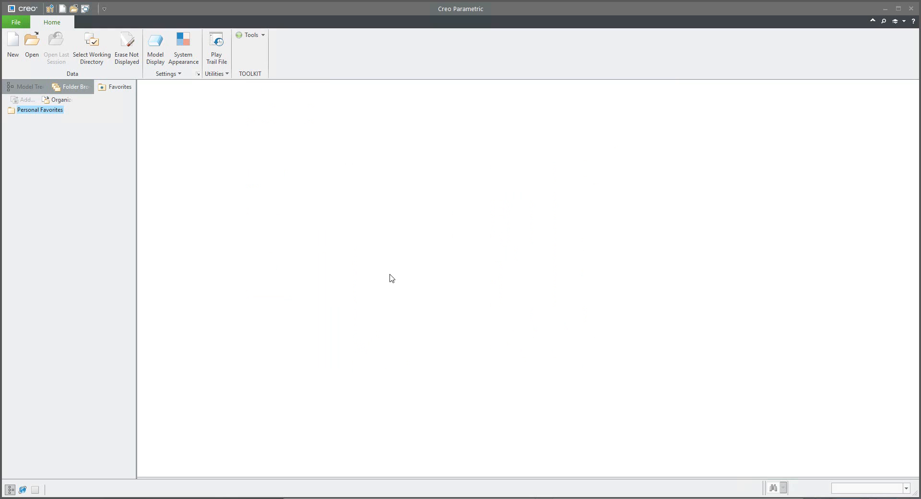
click(31, 45)
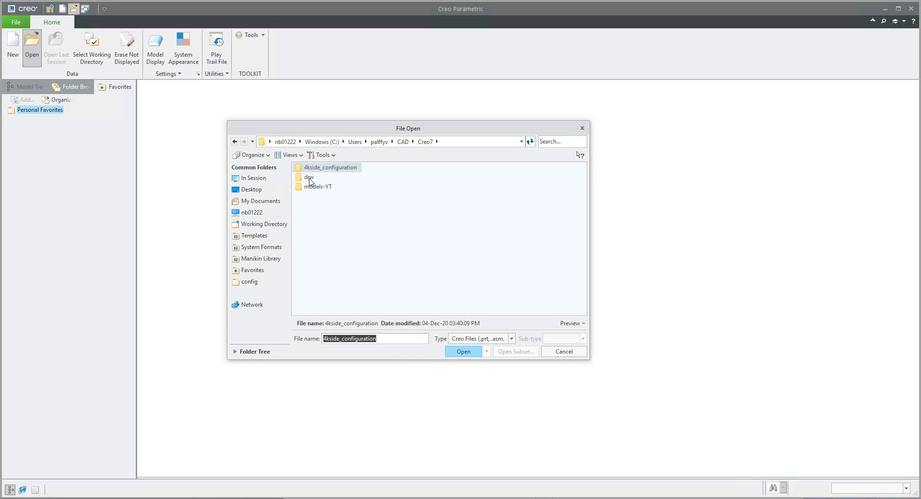
mouse_move(305, 209)
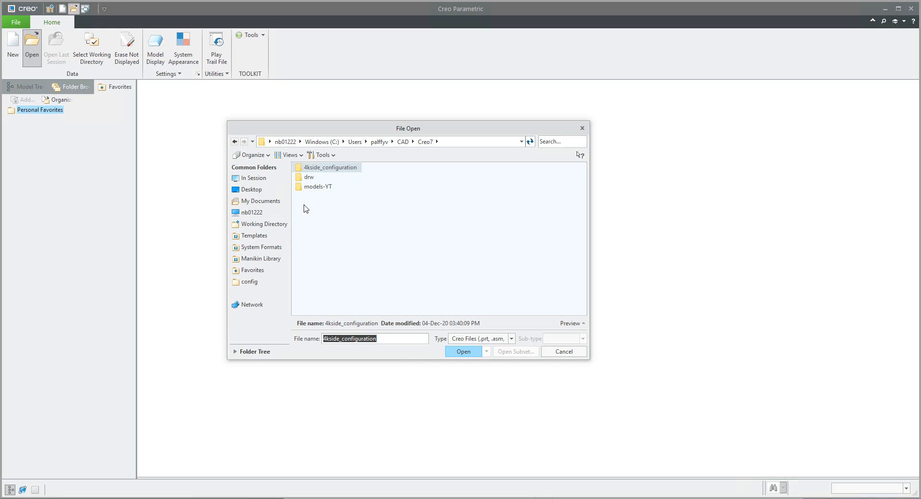
right_click(308, 176)
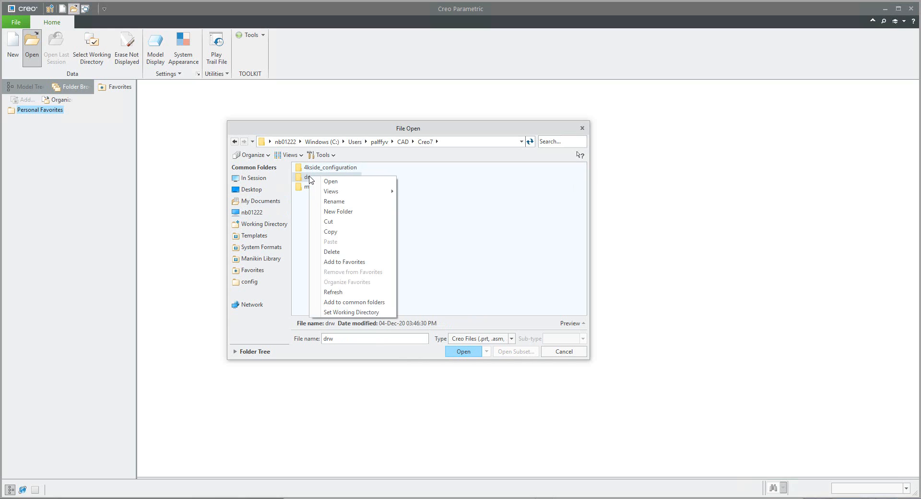
mouse_move(351, 312)
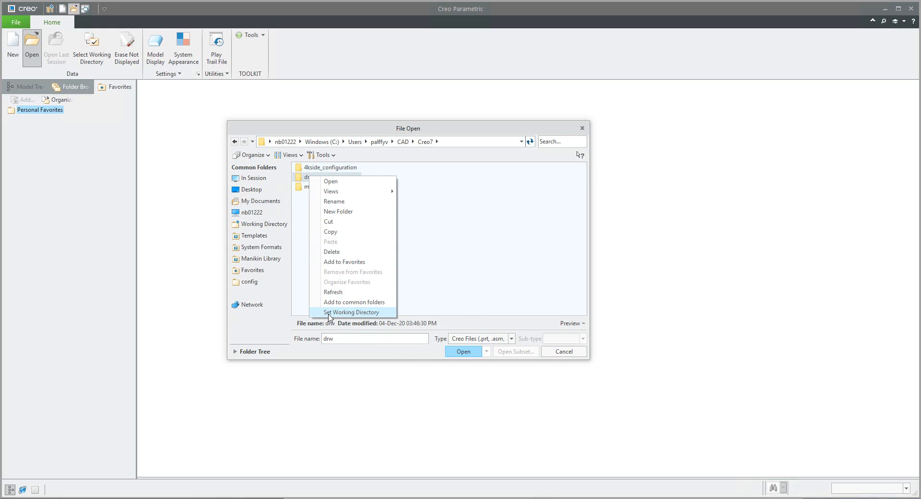
click(351, 311)
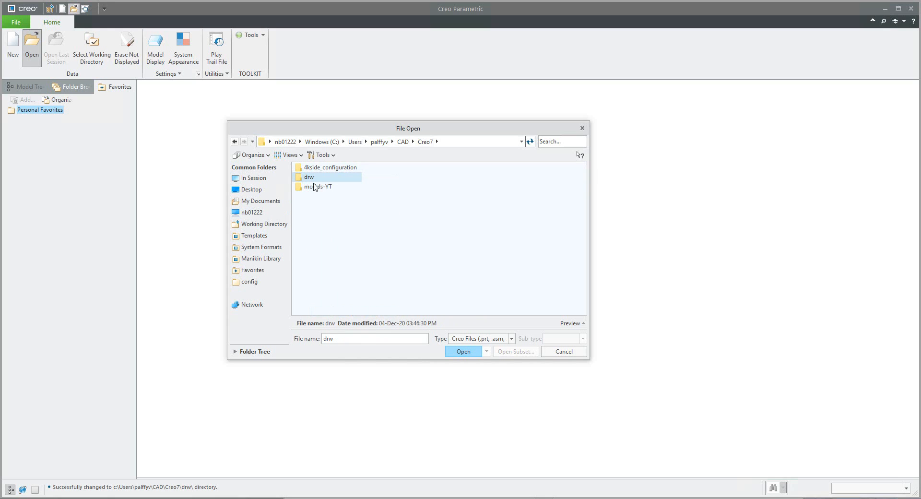
mouse_move(613, 316)
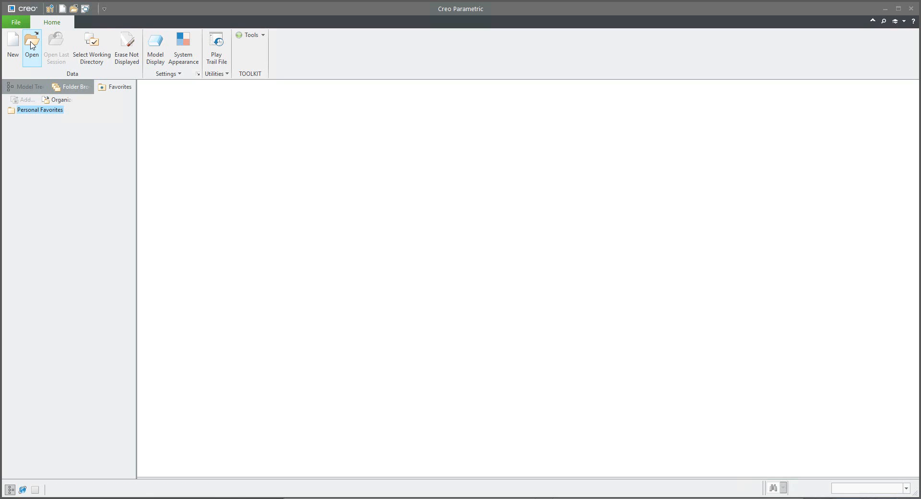
Create a new folder named open inside Creo7 from the File Open dialog
click(31, 45)
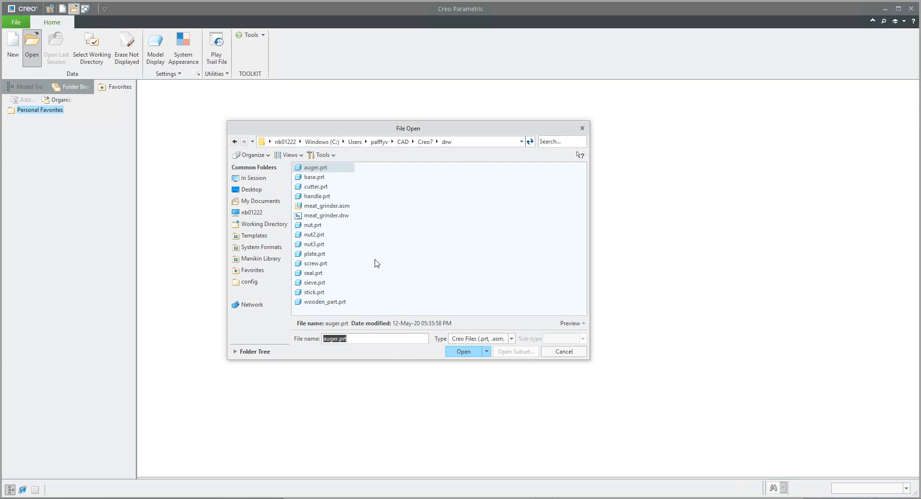
mouse_move(382, 252)
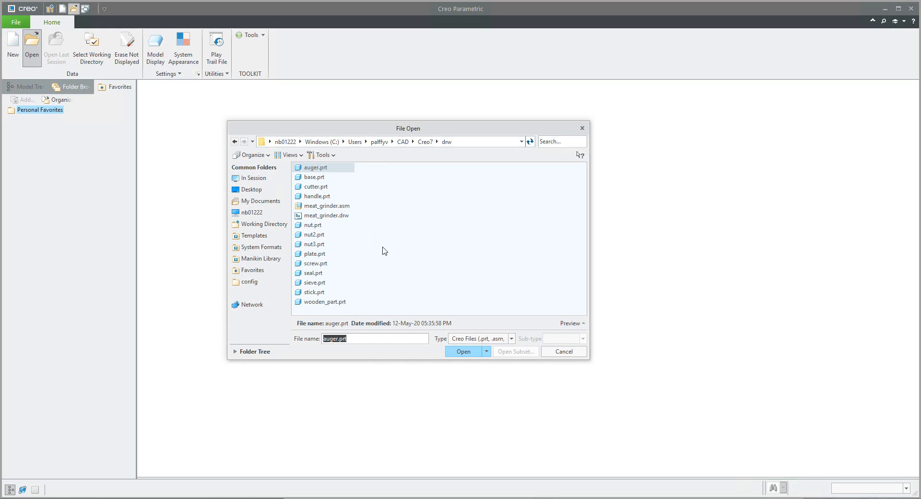
click(424, 142)
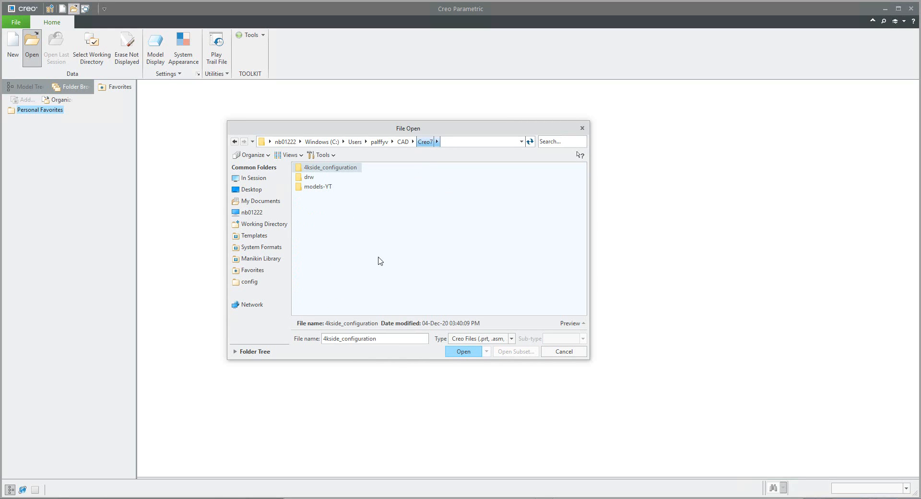
right_click(379, 261)
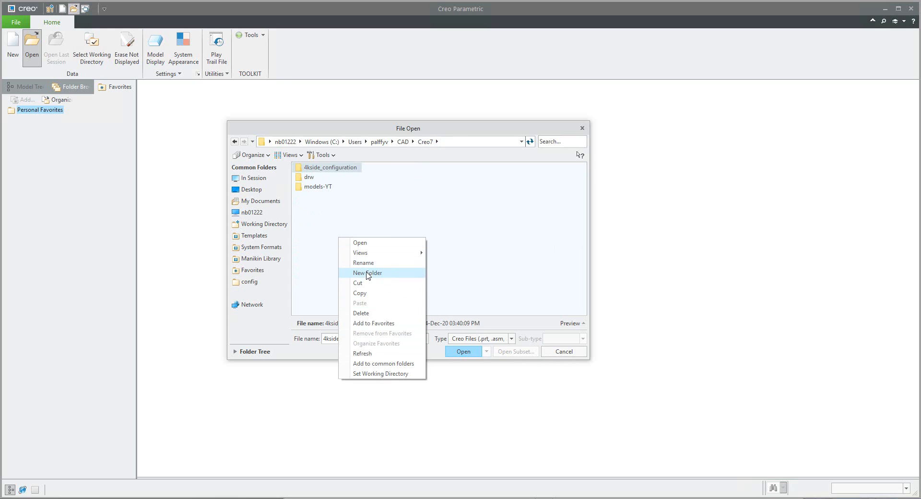
click(367, 273)
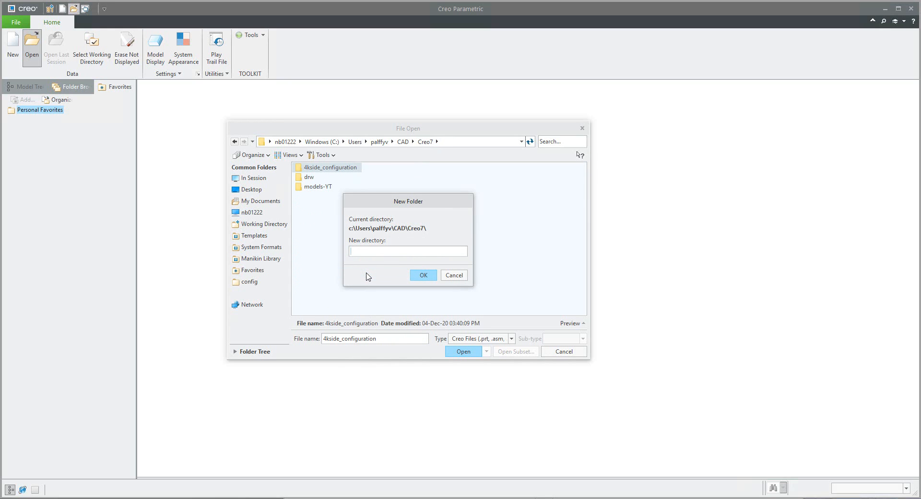
text(open)
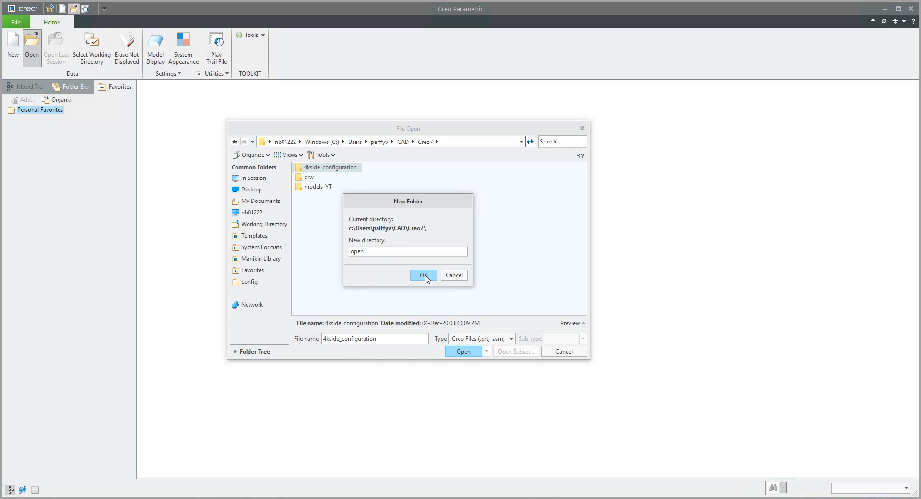
click(422, 275)
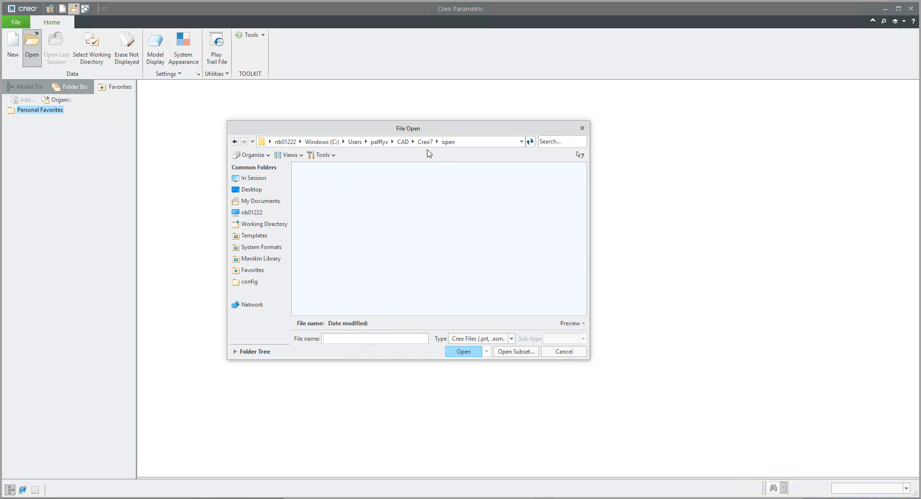
Make the open folder the working directory and close the file dialog
right_click(309, 196)
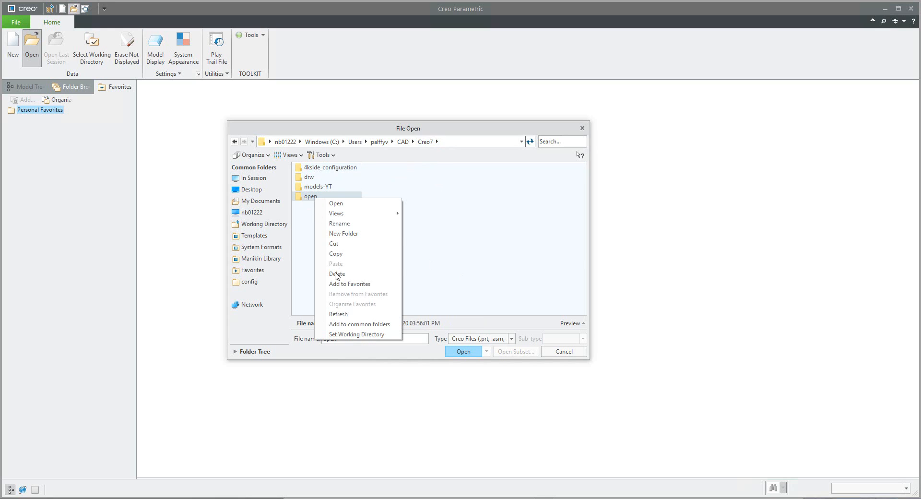
mouse_move(339, 338)
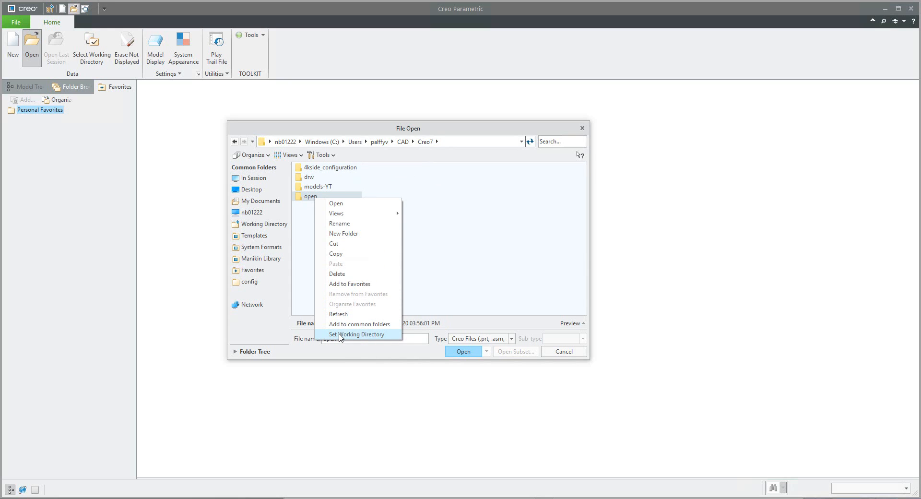
click(357, 334)
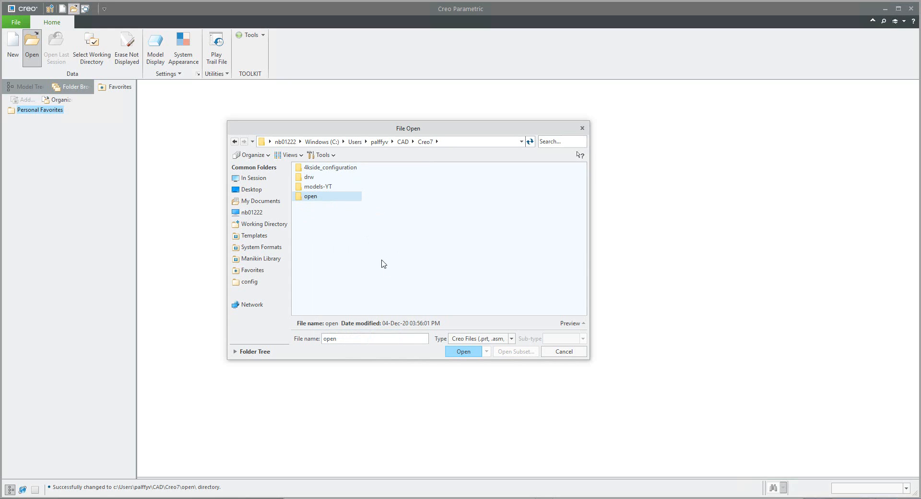
mouse_move(317, 187)
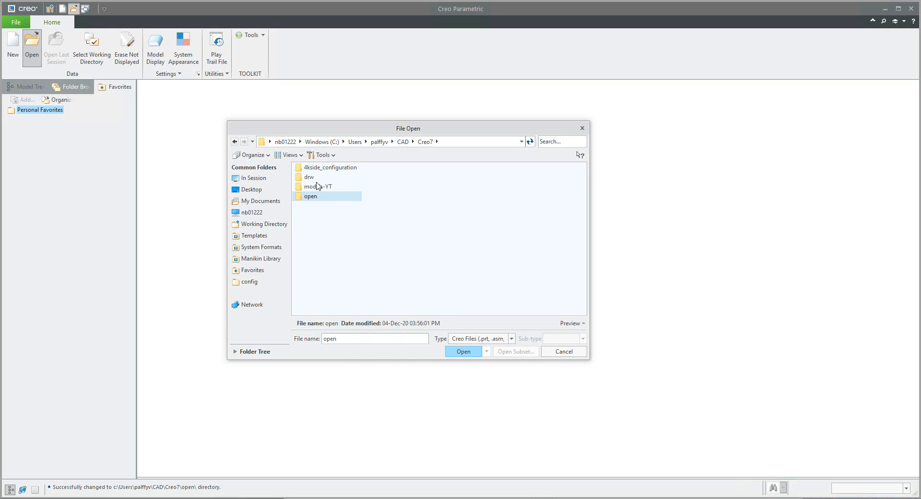
double_click(320, 186)
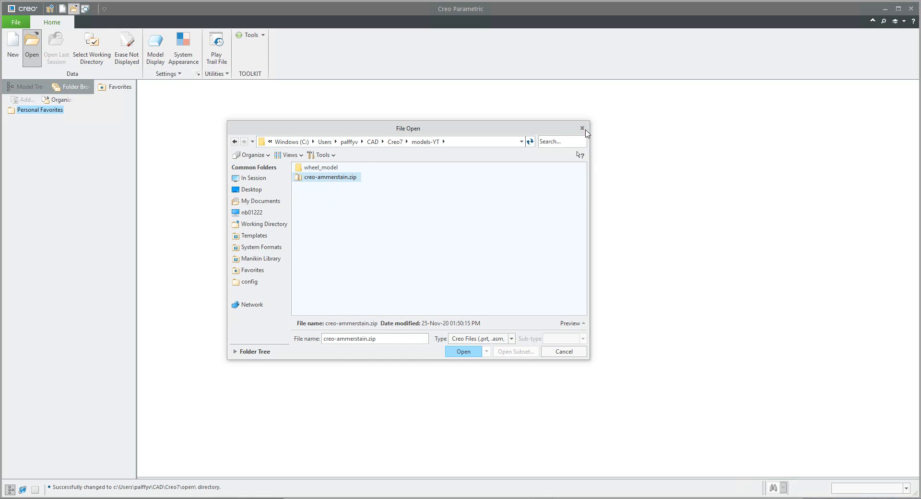
click(582, 129)
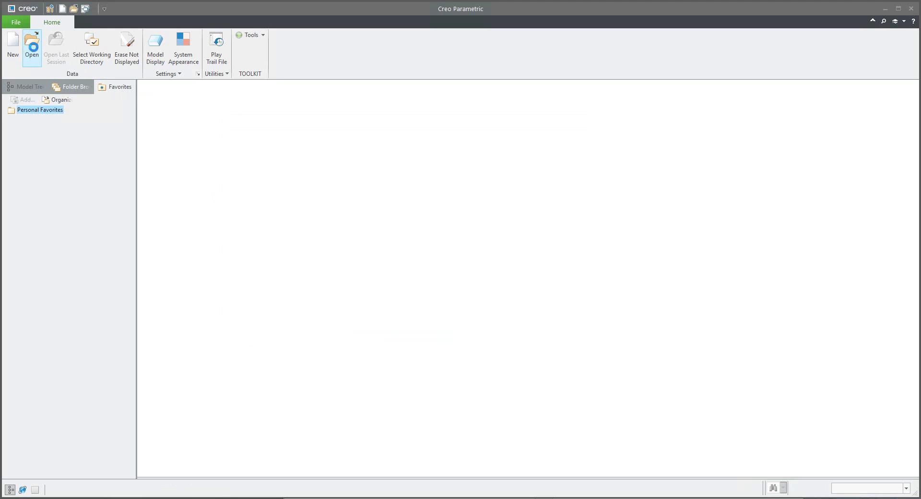
Add the open folder under Creo7 to the common folders list
click(31, 45)
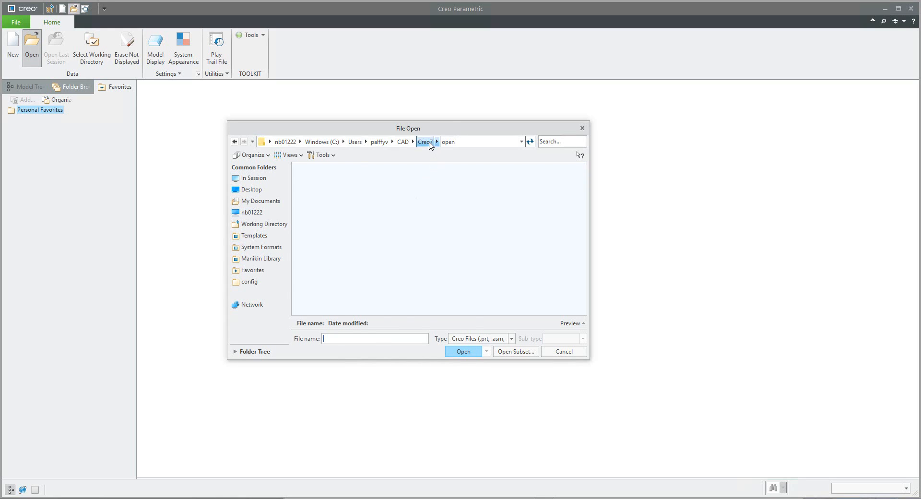
click(424, 142)
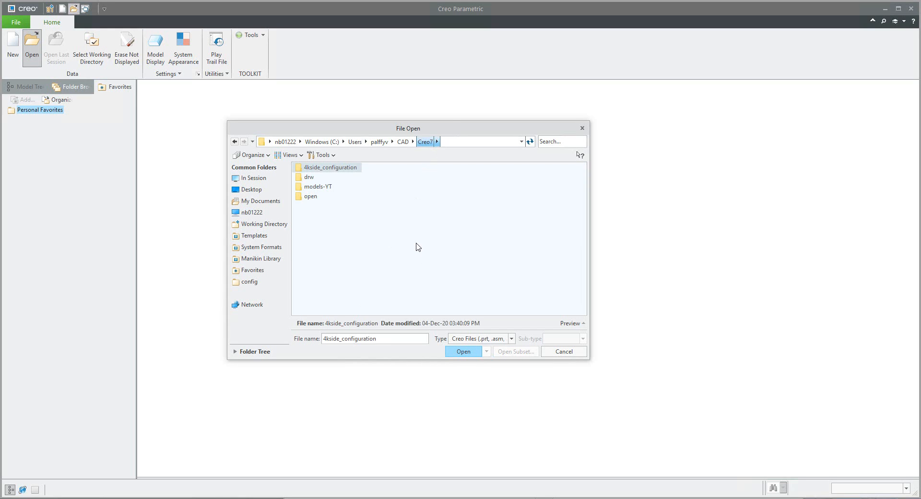
mouse_move(415, 244)
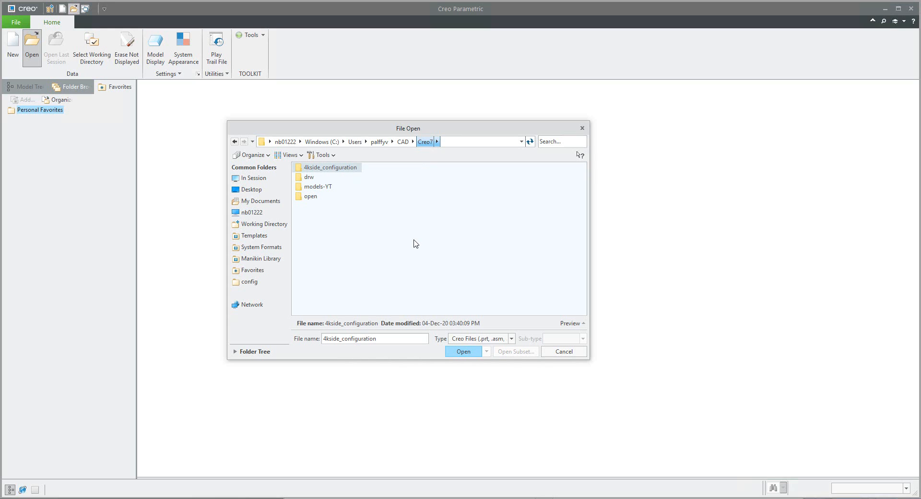
mouse_move(311, 205)
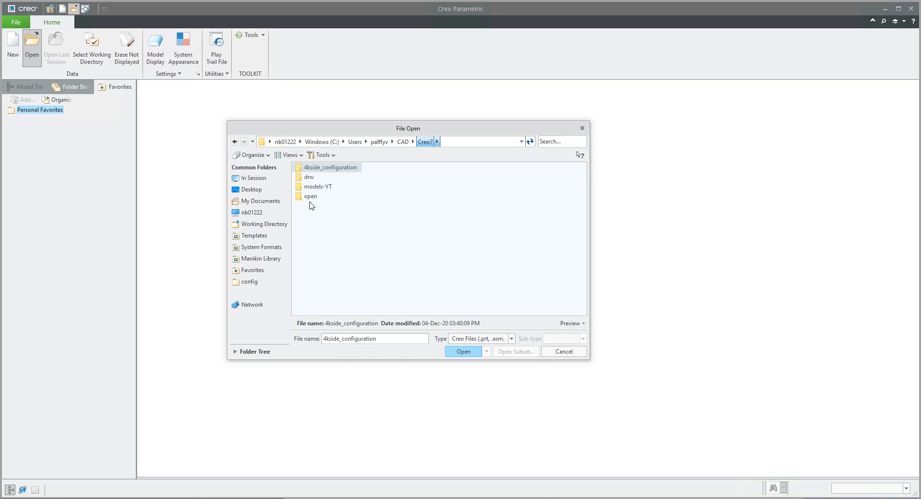
right_click(311, 196)
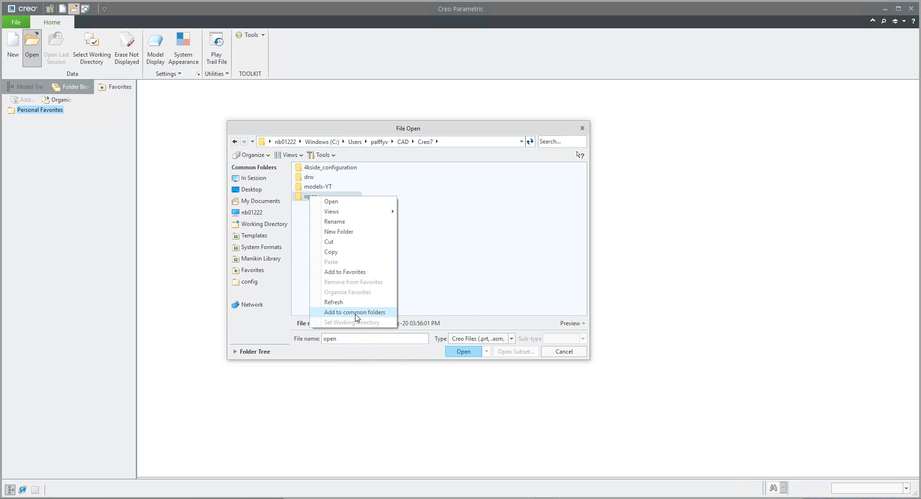
click(354, 311)
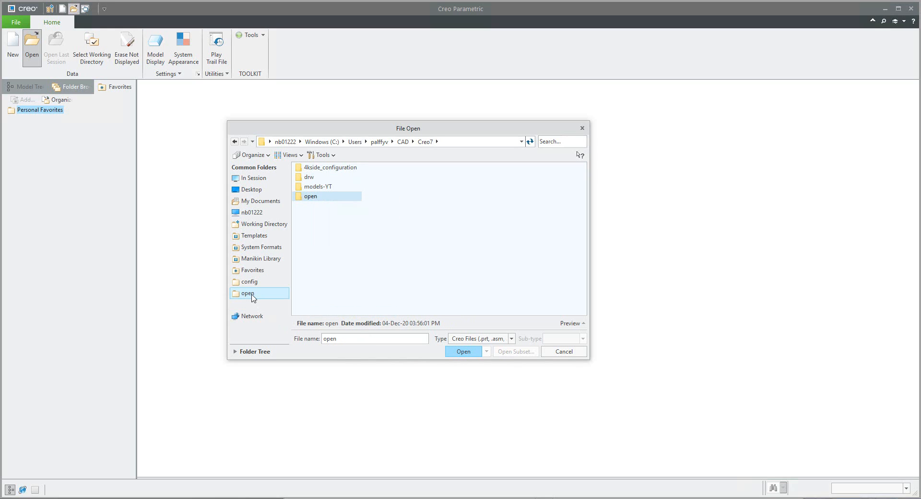
click(310, 196)
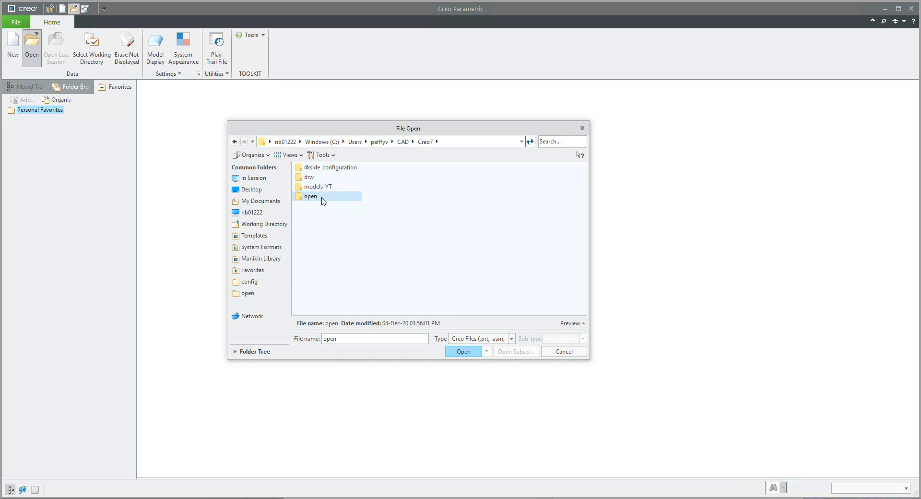
Add the drw folder to common folders, browse it, and cancel the dialog
right_click(308, 177)
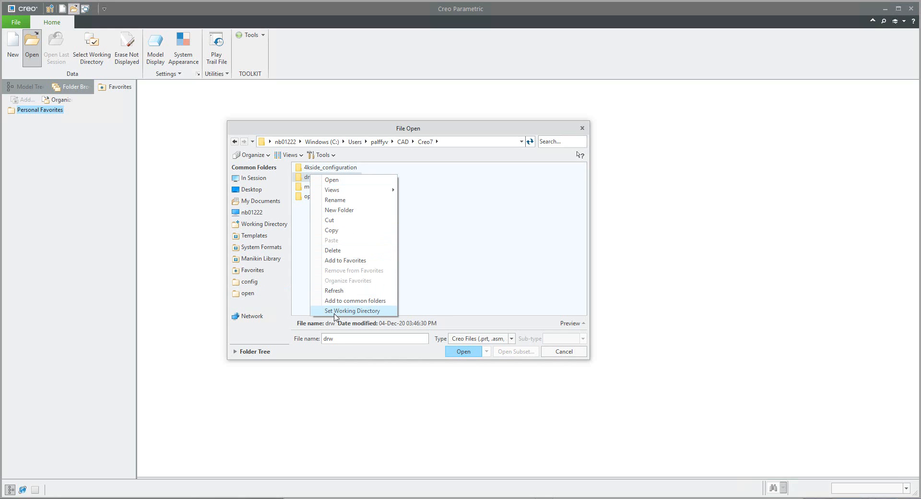
click(352, 309)
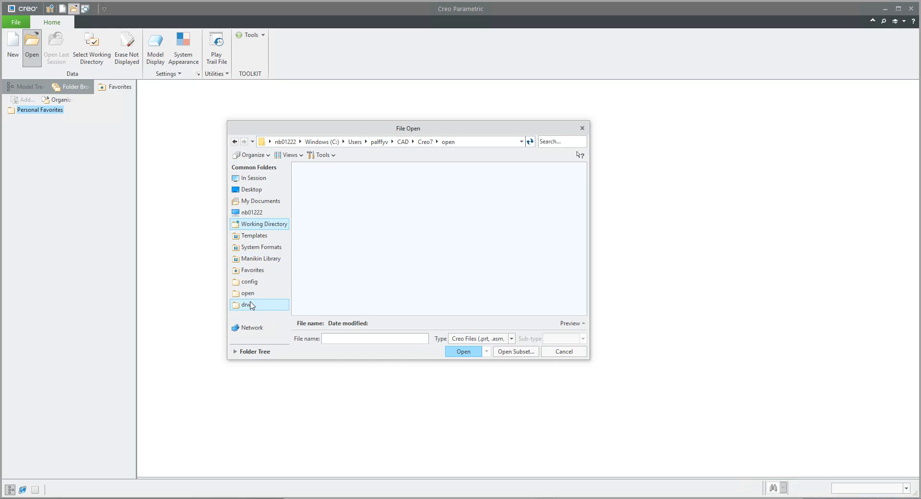
double_click(247, 304)
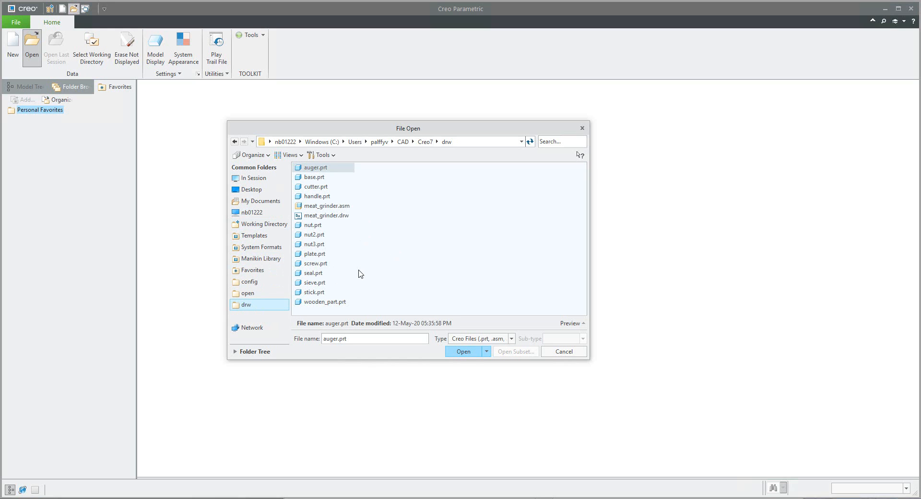
mouse_move(578, 362)
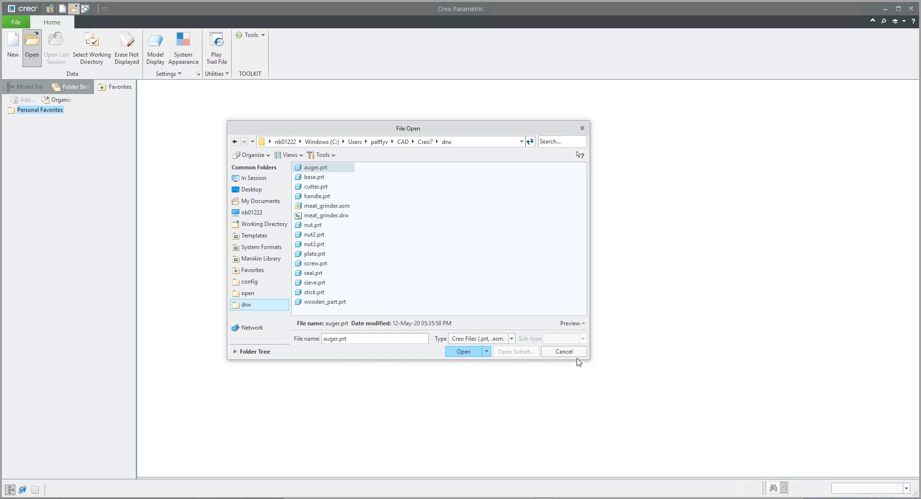
click(563, 351)
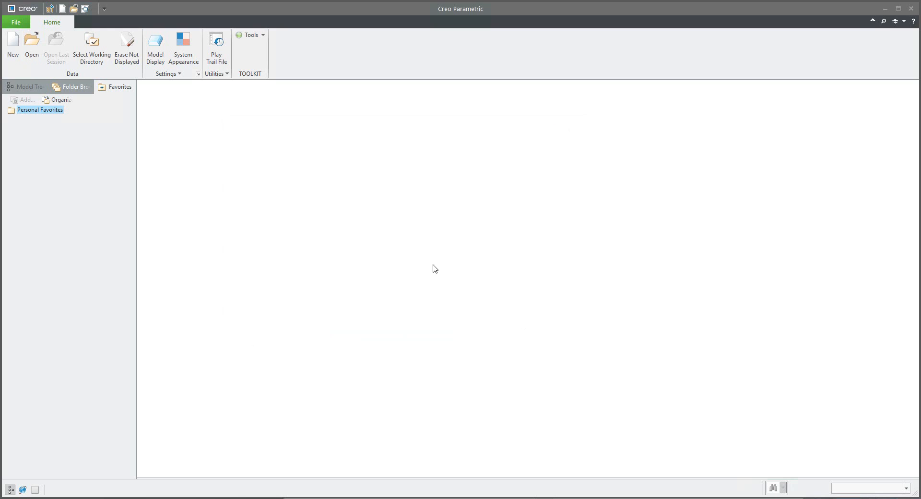